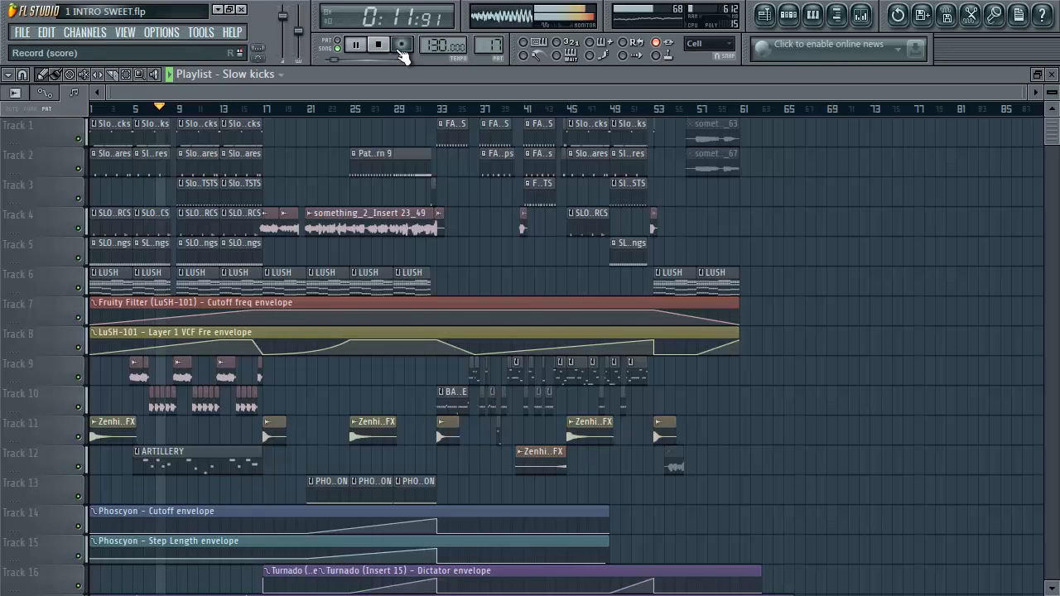
Play the intro arrangement for about half a minute, then stop it at the start
click(355, 44)
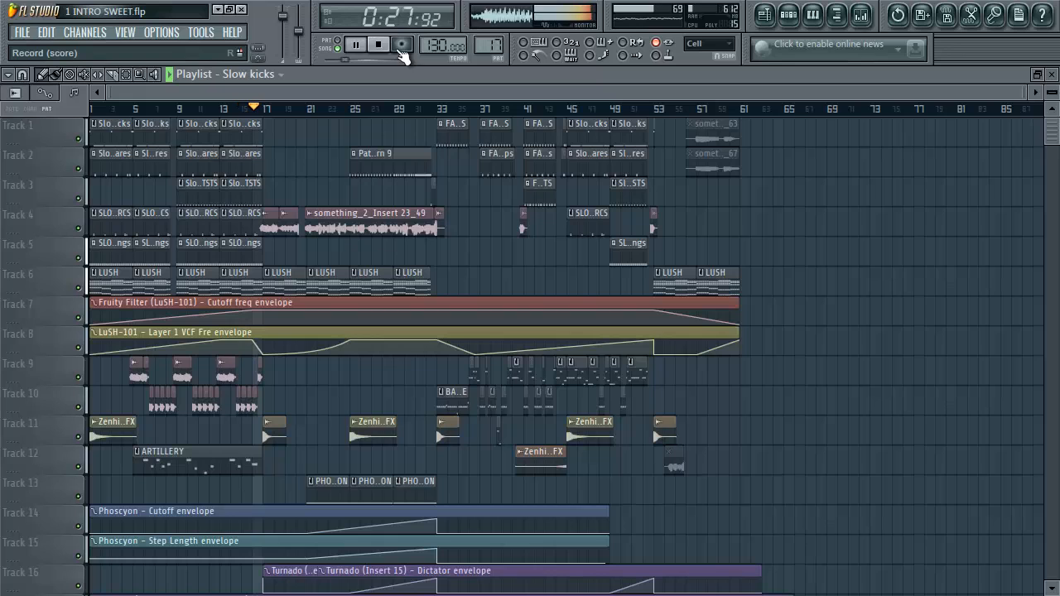
click(378, 44)
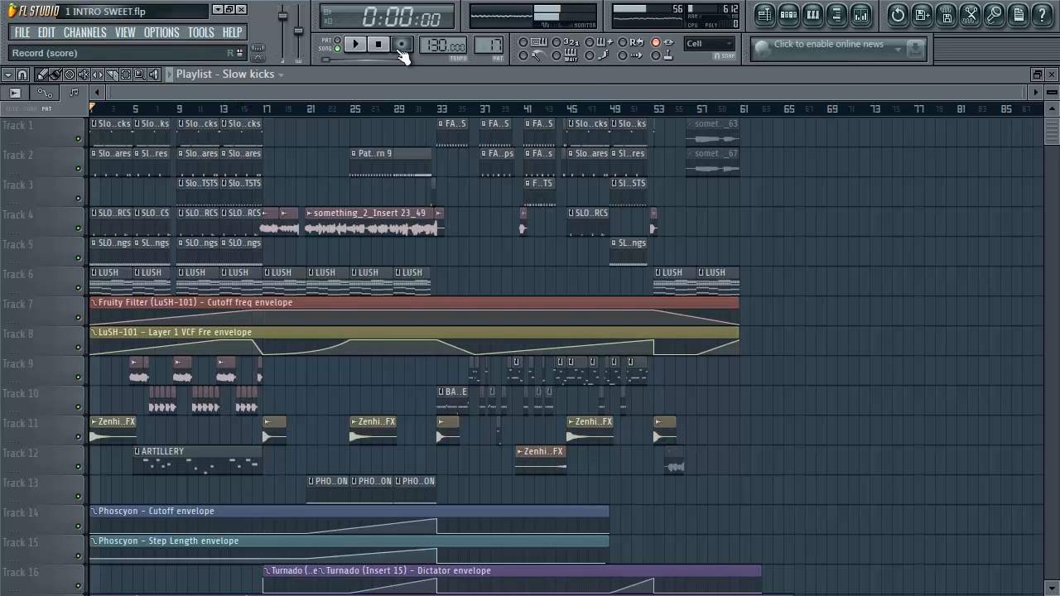
click(403, 43)
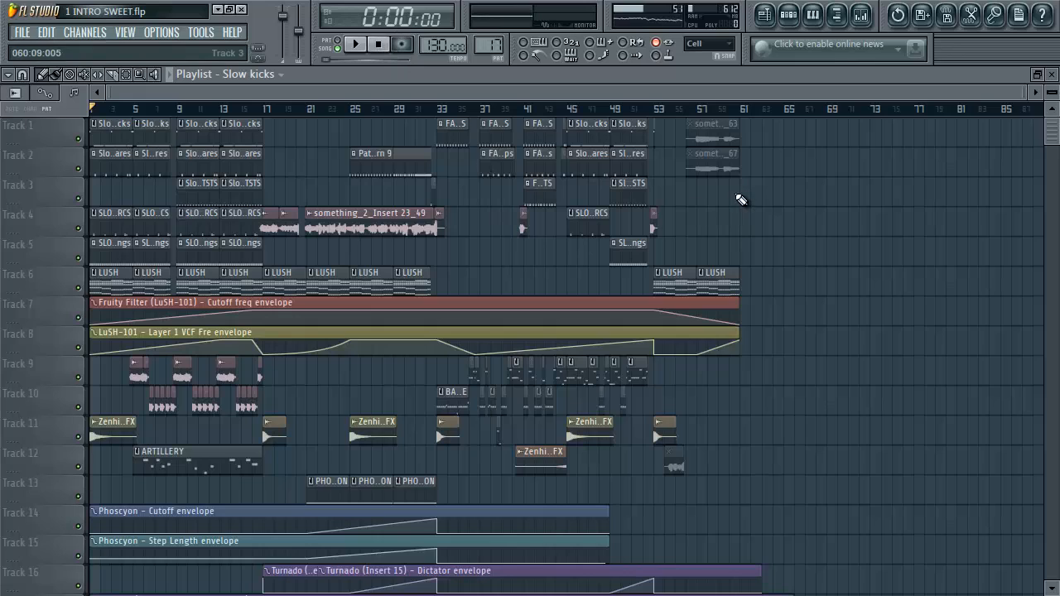
mouse_move(791, 183)
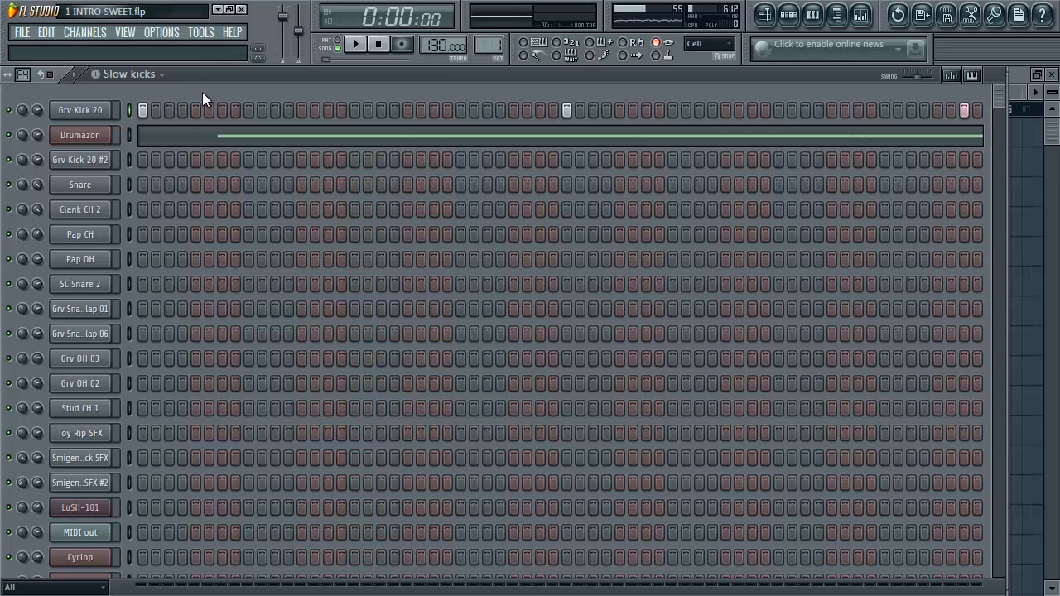
Play Slow kicks, inspect the Grv Kick 20 sample and Drumazon plugin, then scroll the channels
click(354, 43)
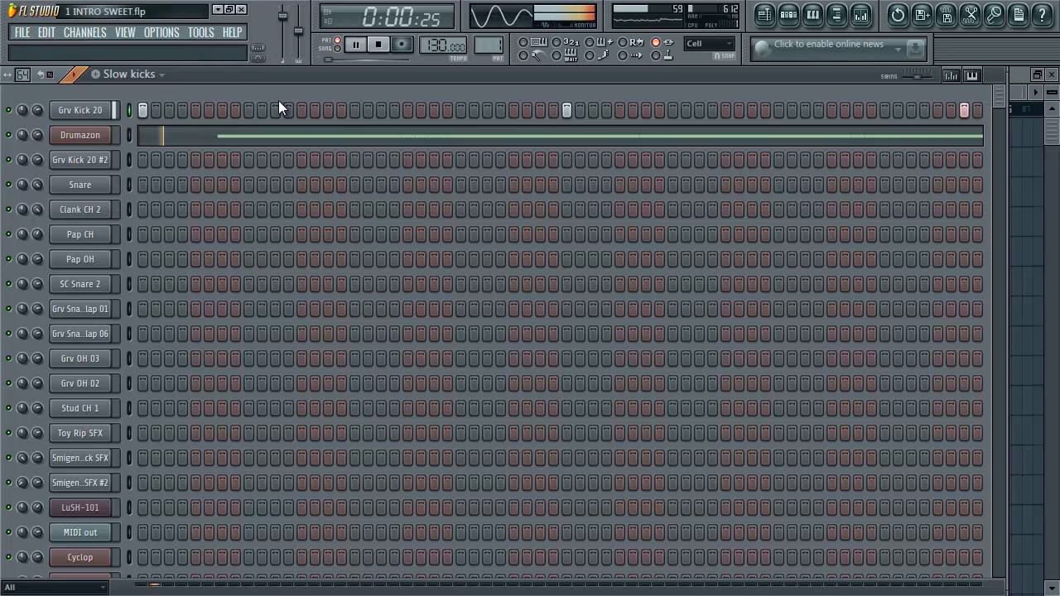
click(80, 110)
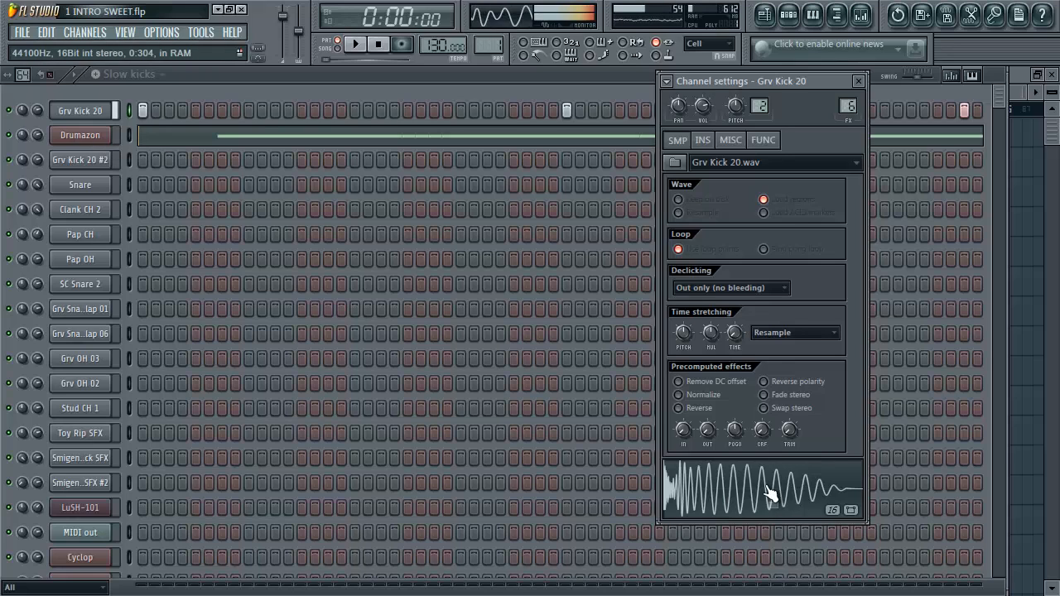
mouse_move(753, 486)
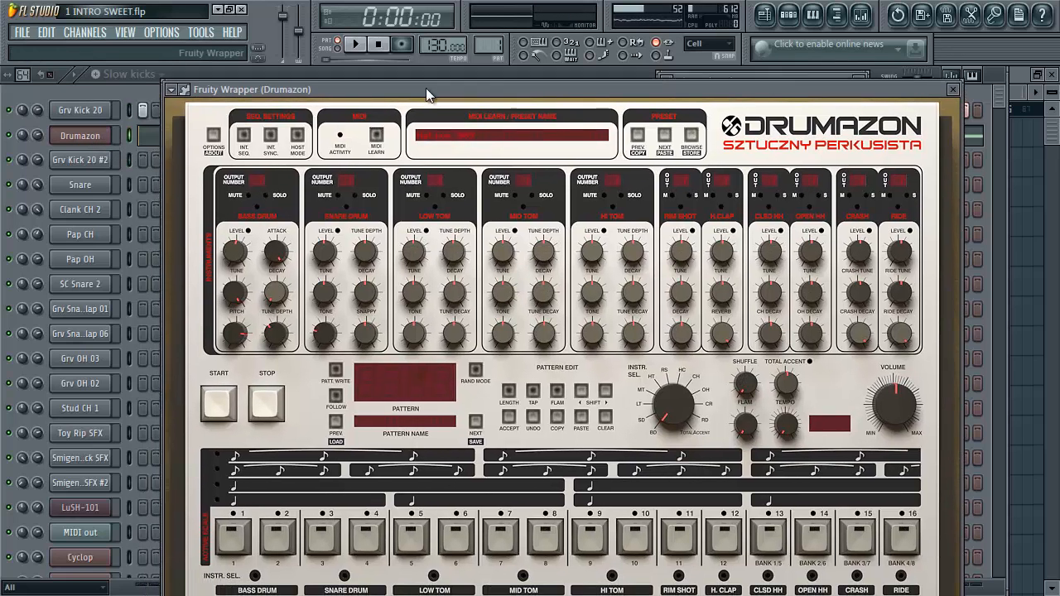
click(355, 44)
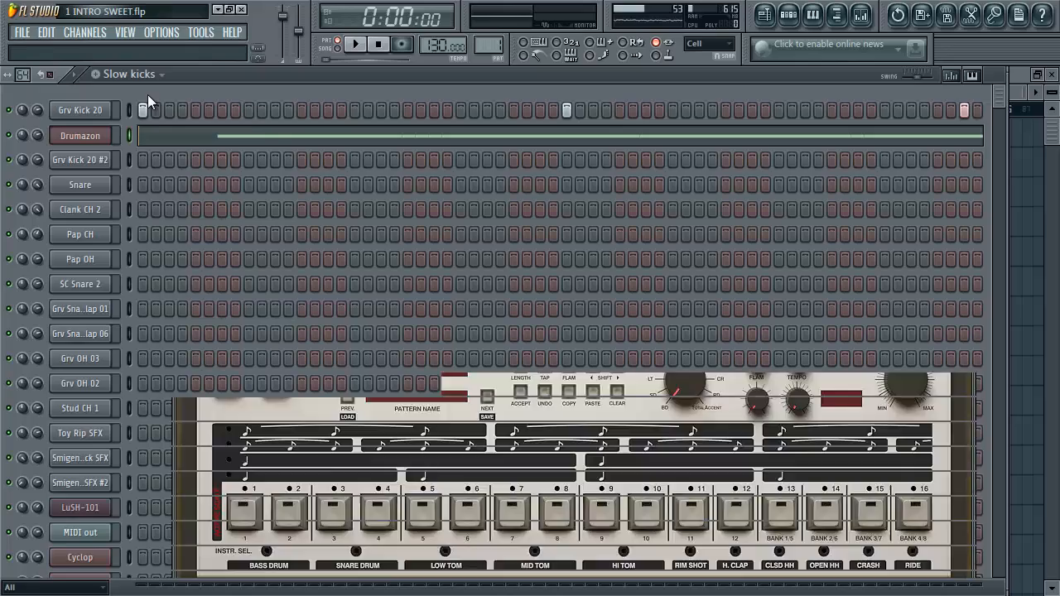
scroll(down, 3)
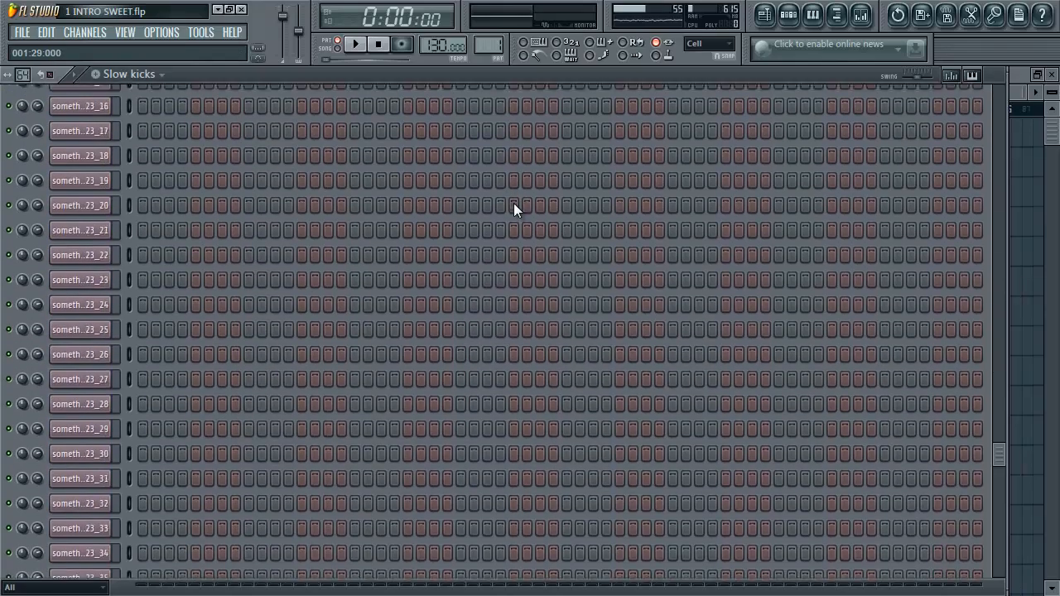
scroll(up, 3)
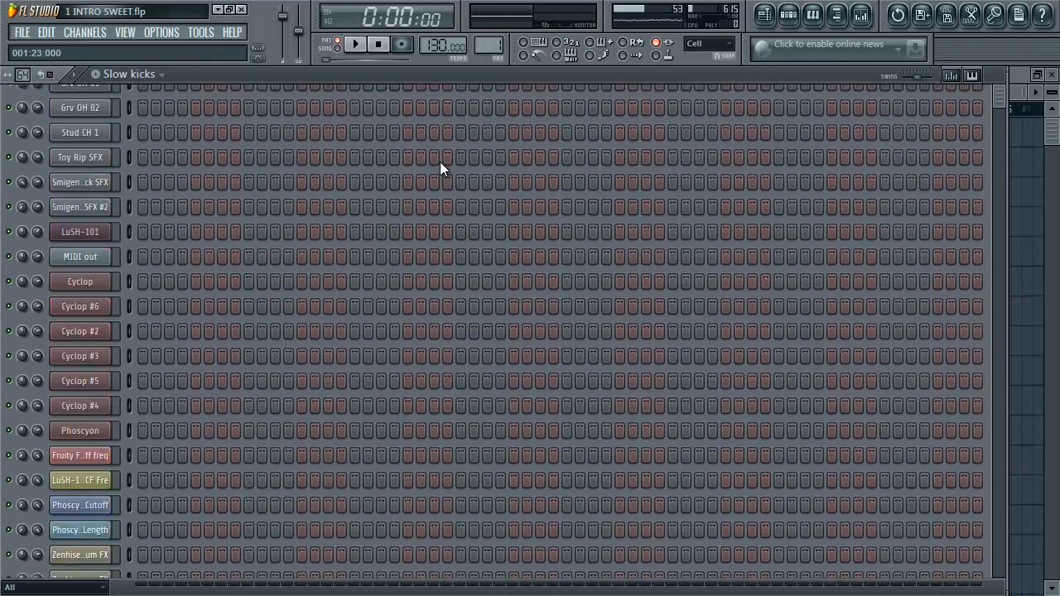
scroll(up, 3)
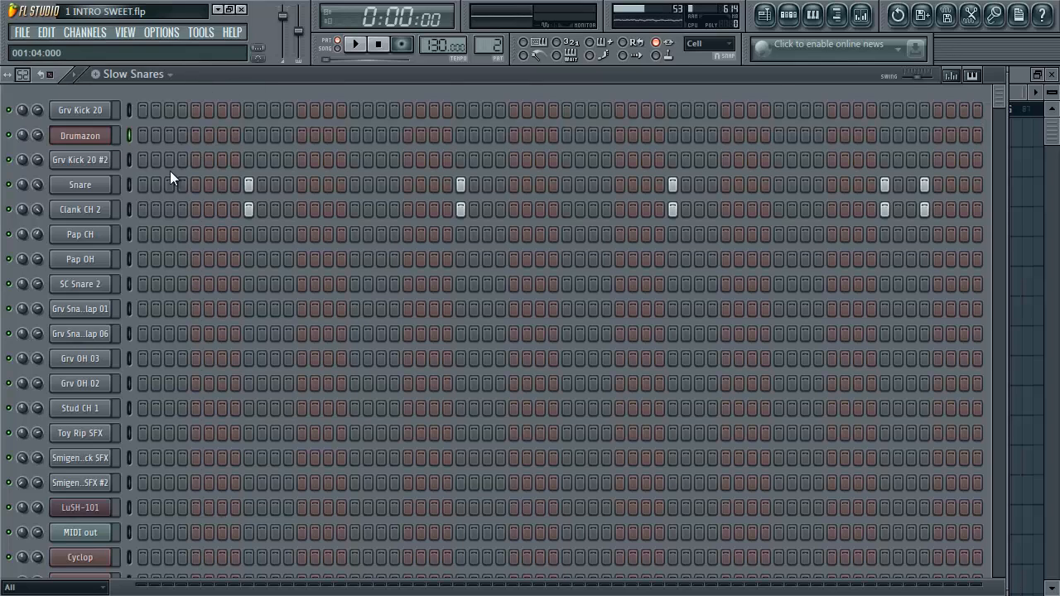
Audition the Snare and Clank CH 2 samples, then Slow TSTS's Pap CH sample
click(355, 44)
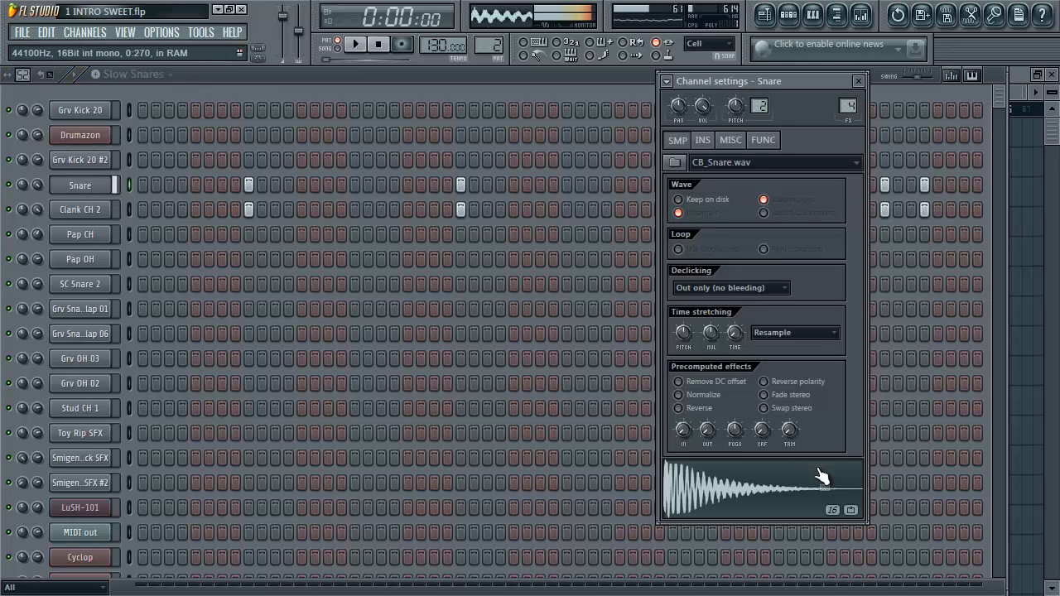
click(80, 209)
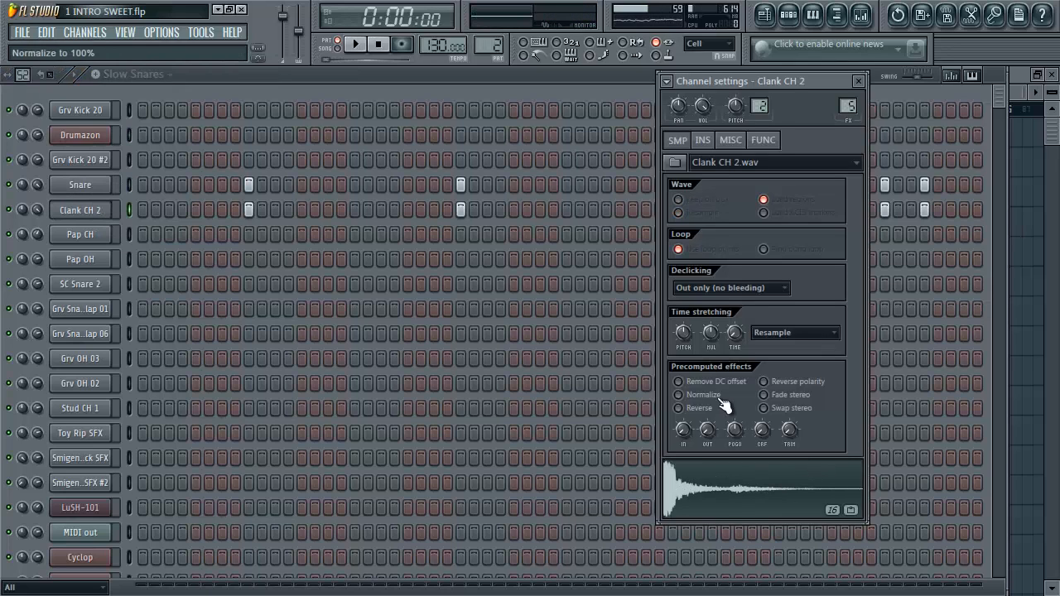
click(79, 184)
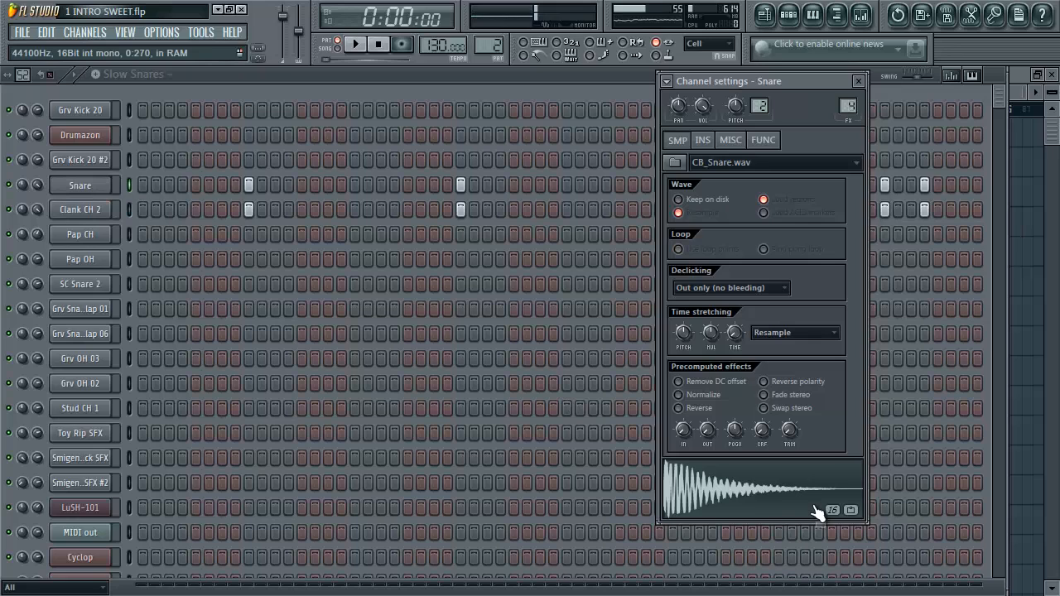
click(80, 210)
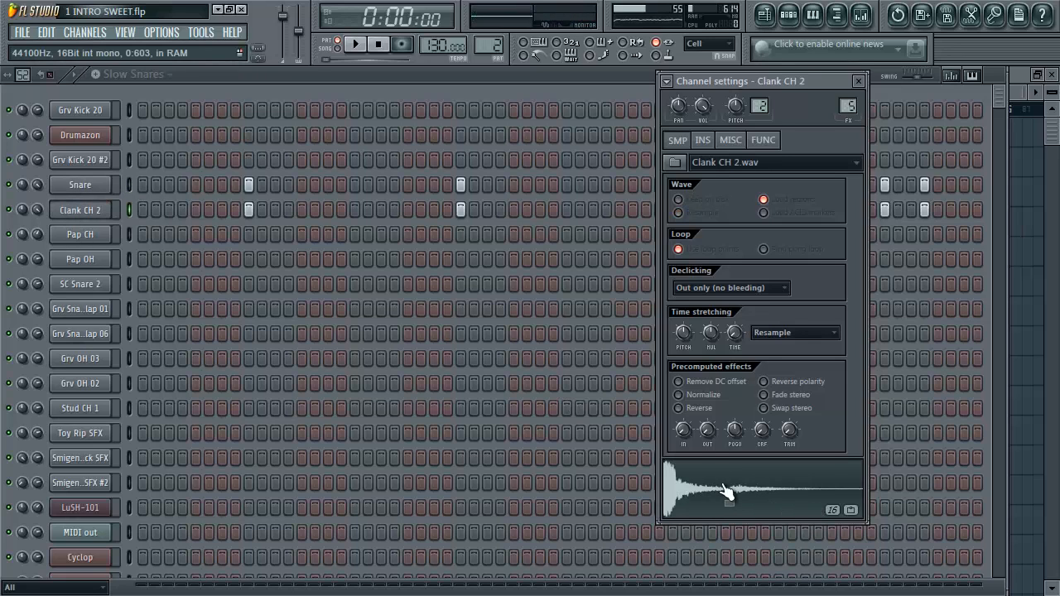
click(857, 81)
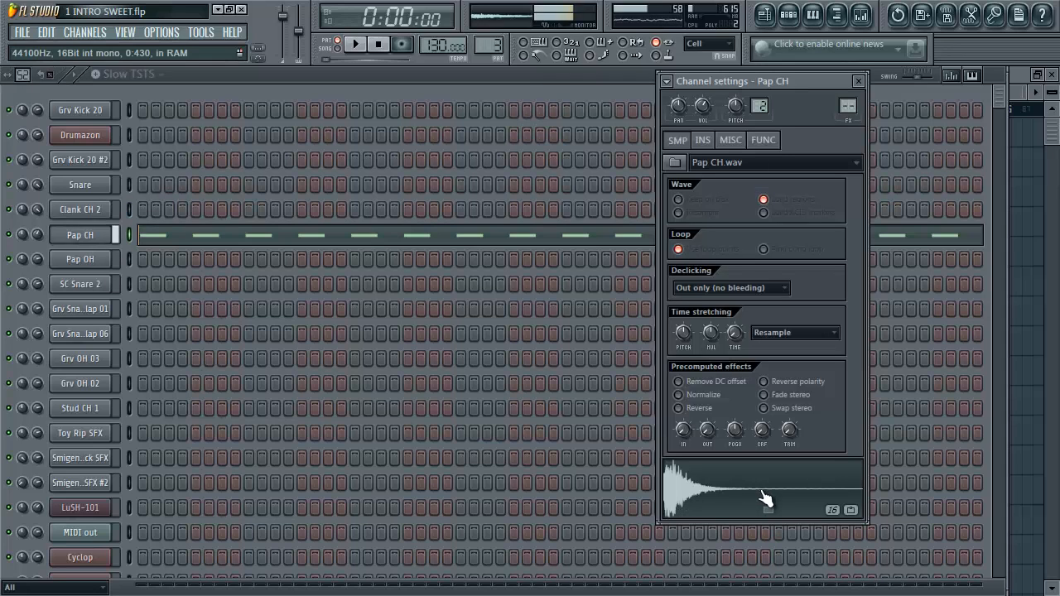
click(702, 139)
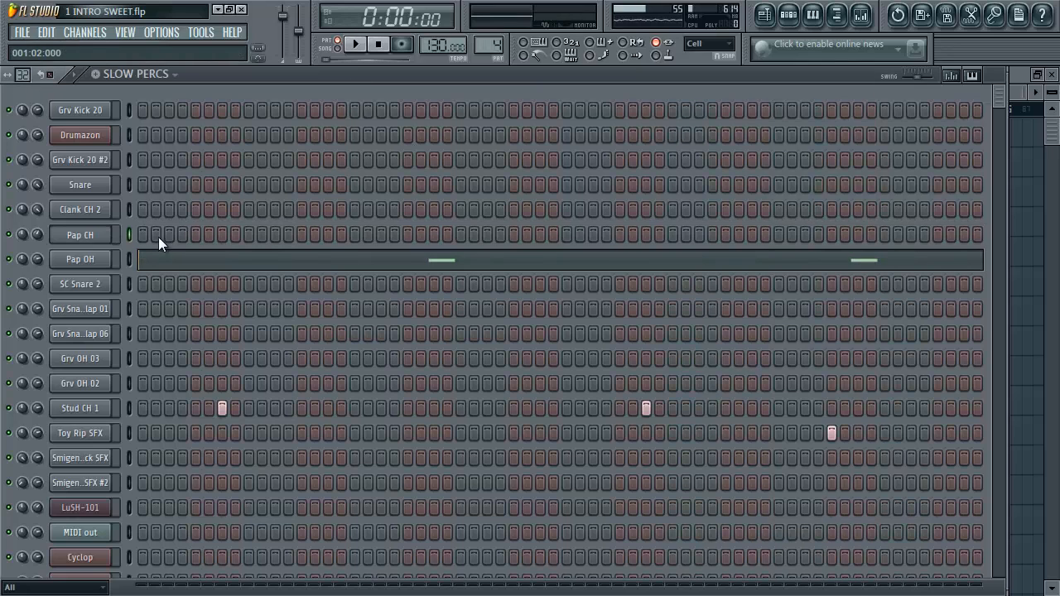
Play SLOW PERCS and preview its Stud CH 1 and Toy Rip SFX samples
click(354, 44)
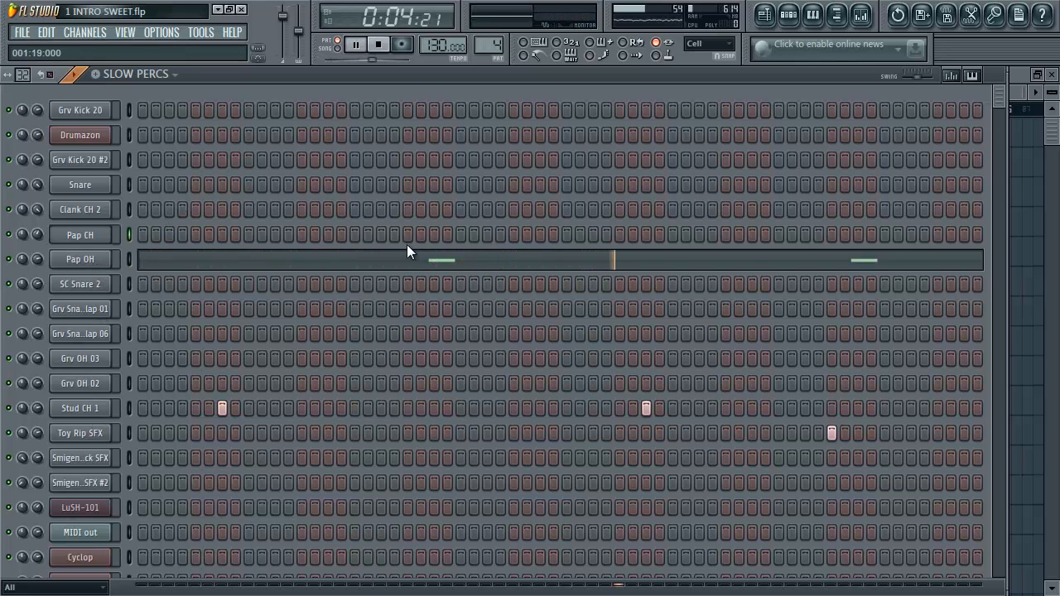
click(79, 407)
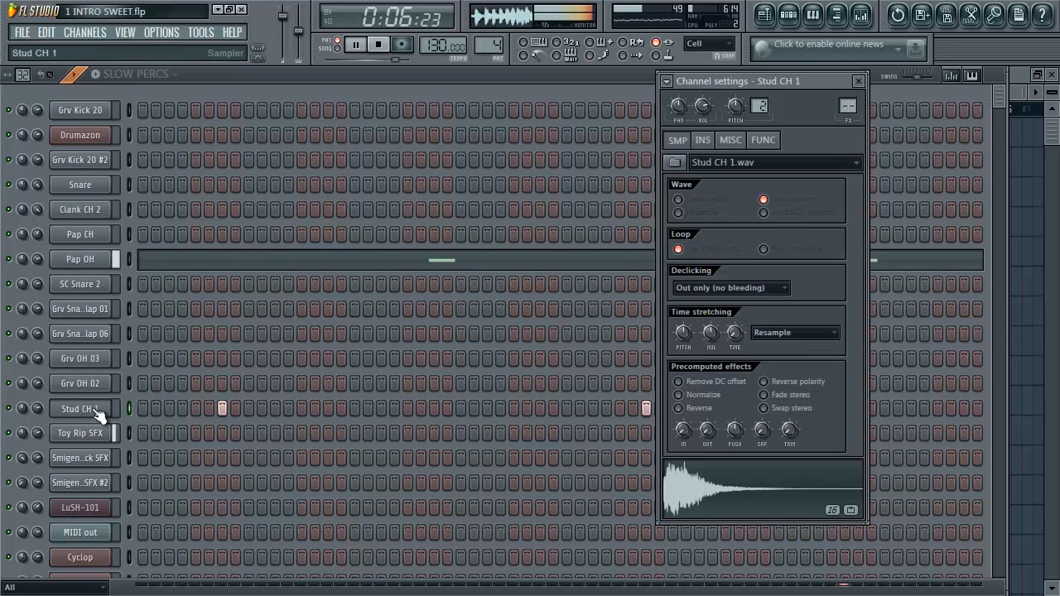
click(79, 433)
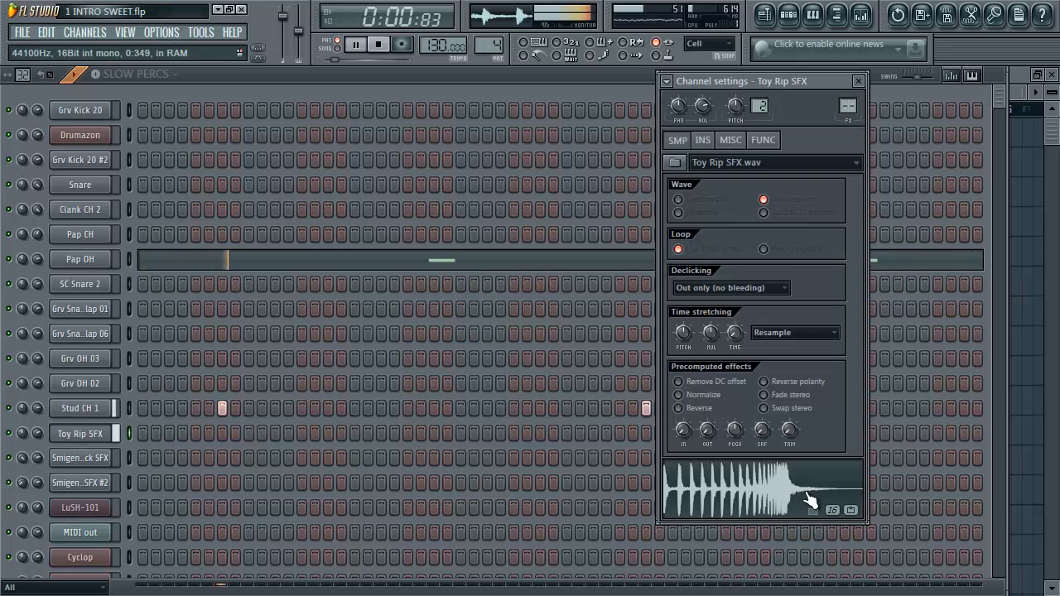
click(78, 408)
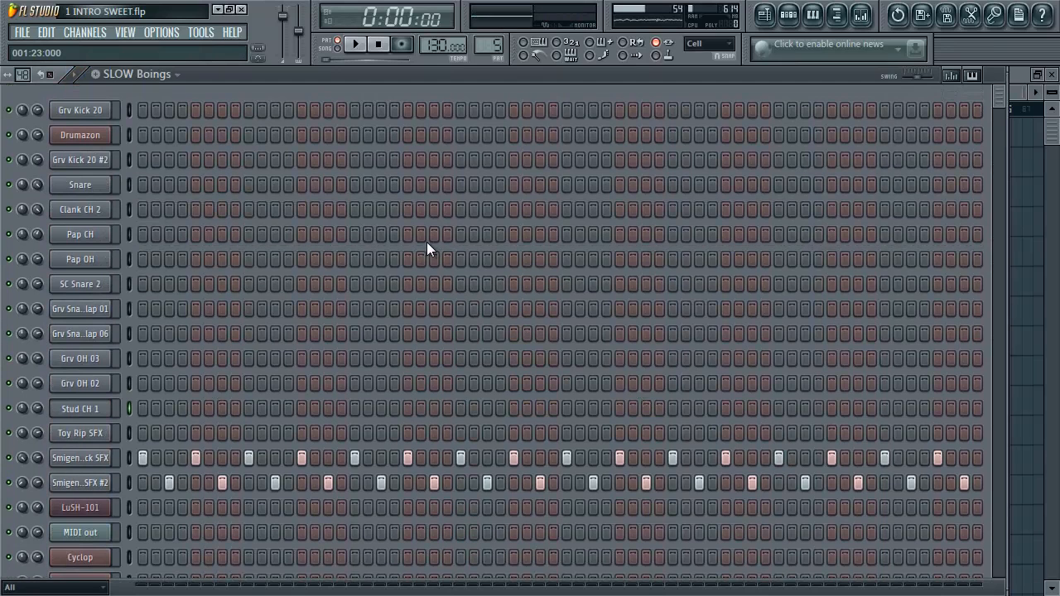
Preview Smigen Block SFX and Smigen Block SFX #2, then close their sample settings
scroll(down, 3)
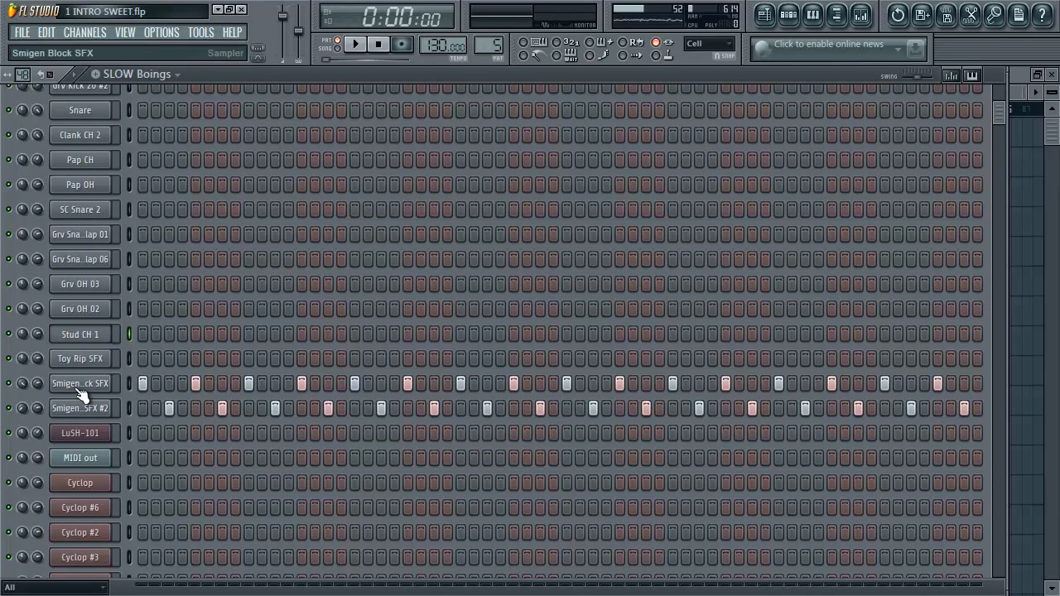
click(354, 44)
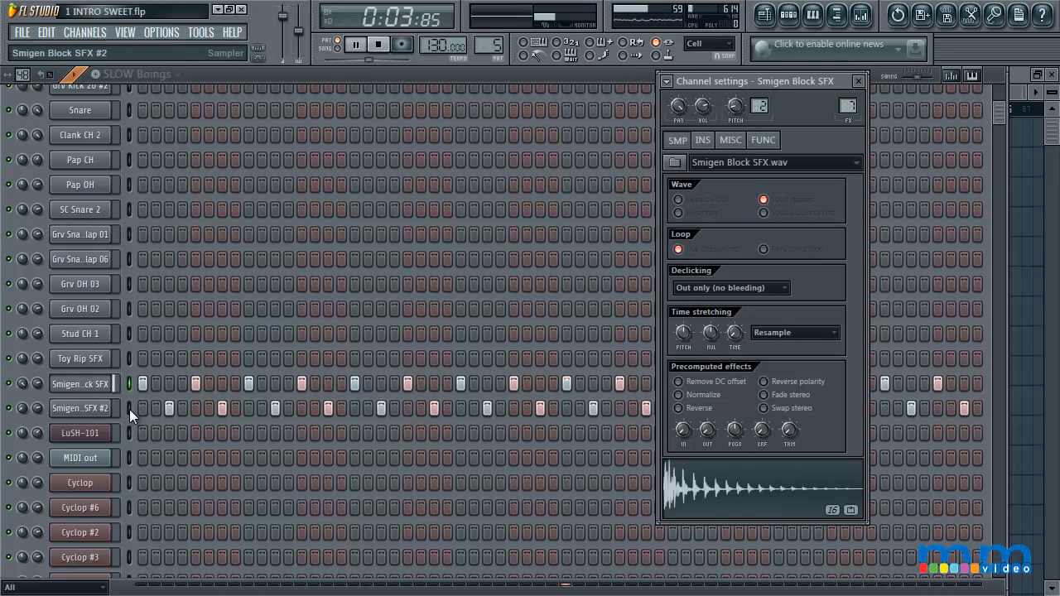
click(378, 44)
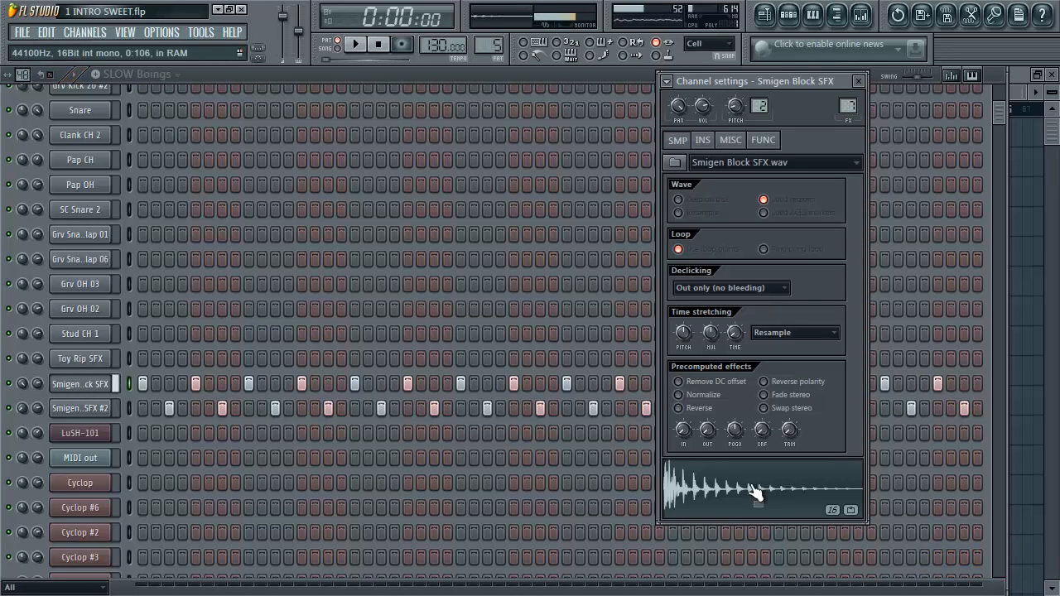
click(79, 407)
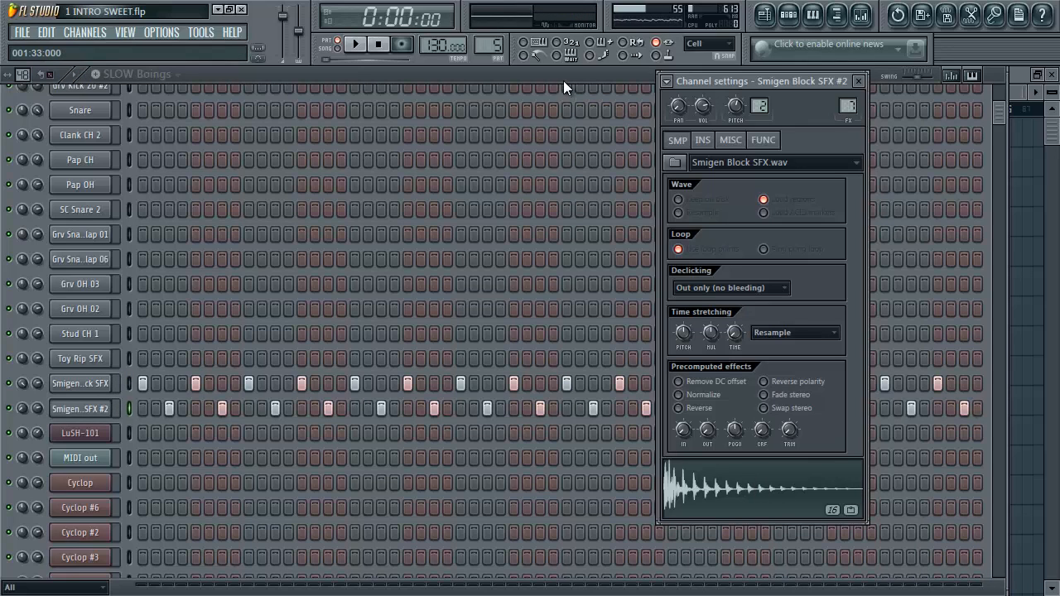
click(858, 80)
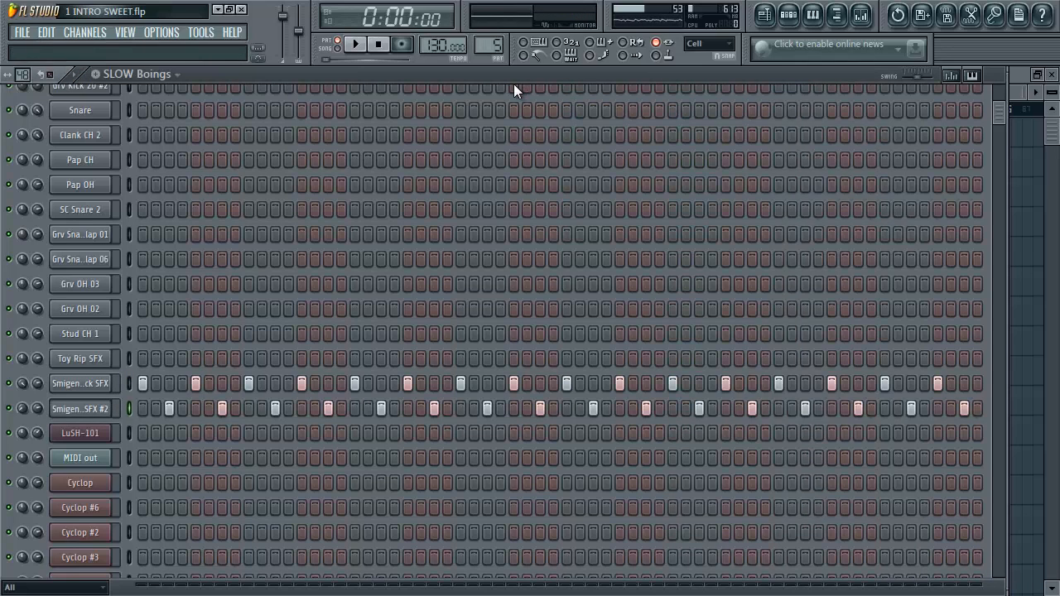
click(355, 43)
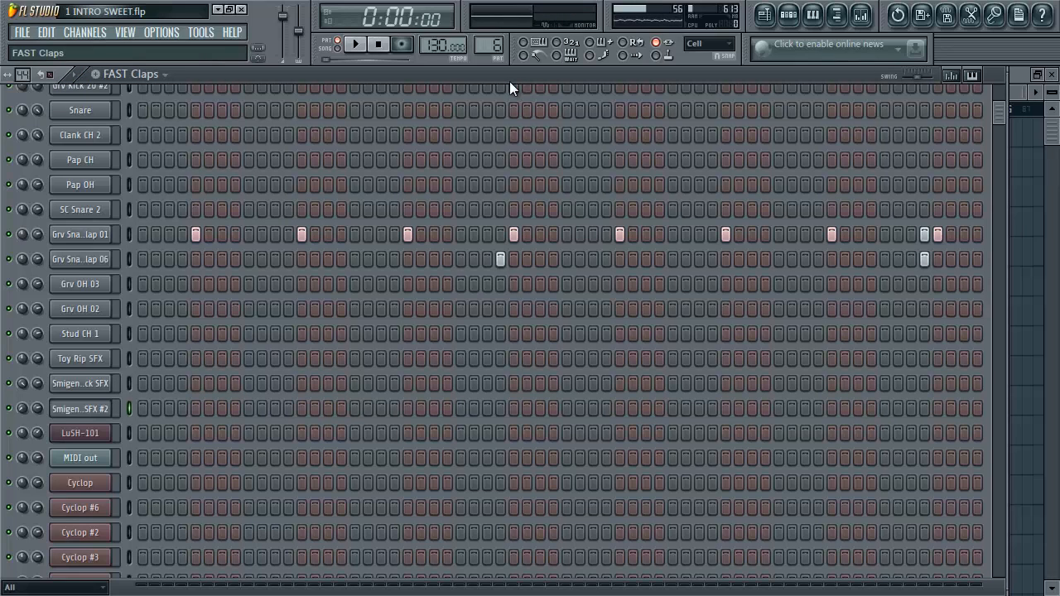
Play the FAST Claps pattern's clap rhythm
click(356, 44)
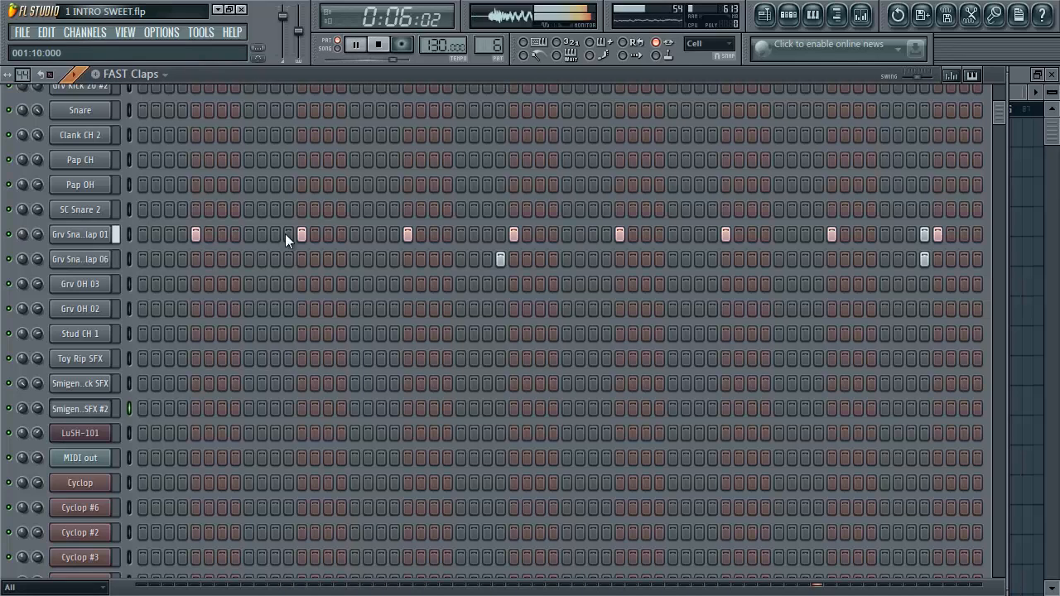
click(377, 44)
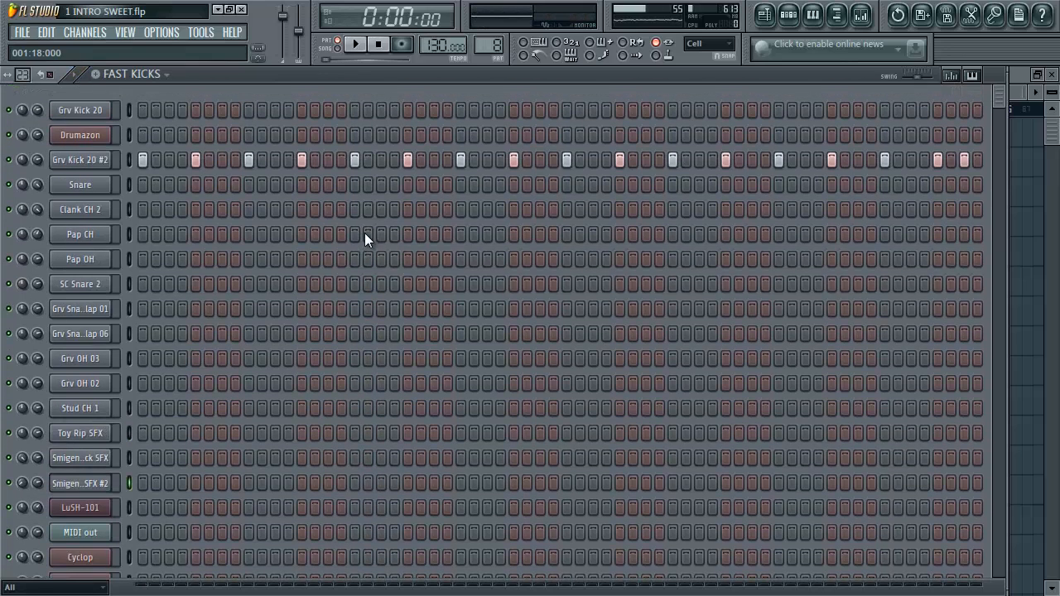
Play the FAST KICKS pattern's kick rhythm
click(355, 43)
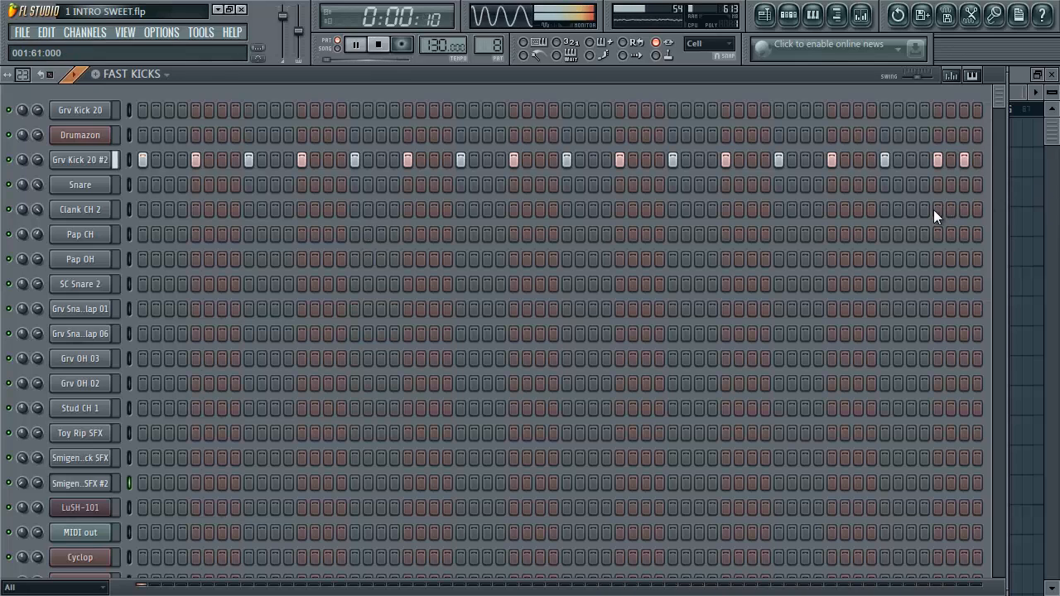
click(378, 44)
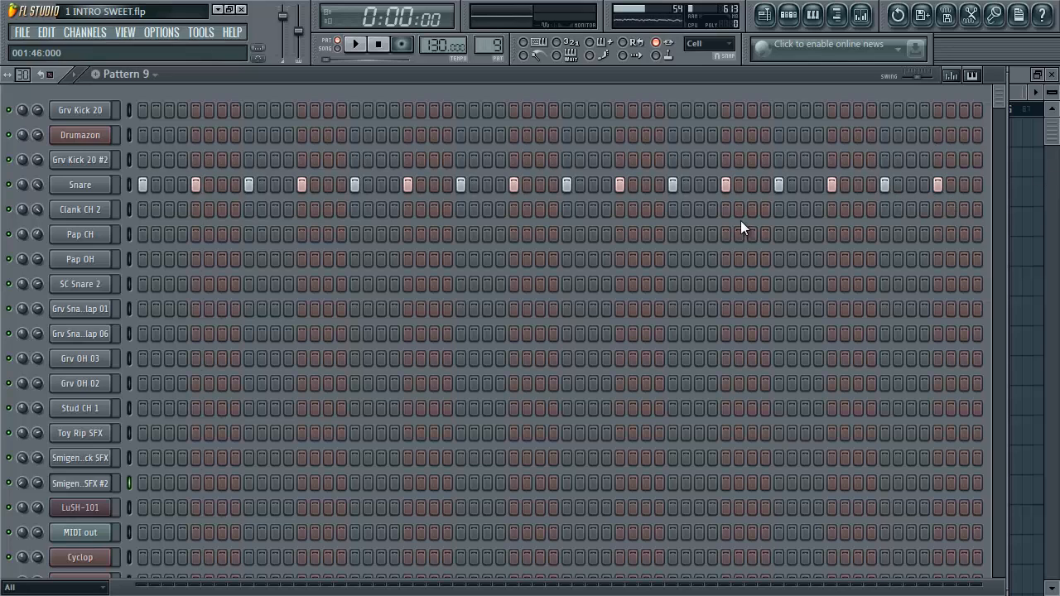
Play Pattern 9's snare rhythm
click(355, 43)
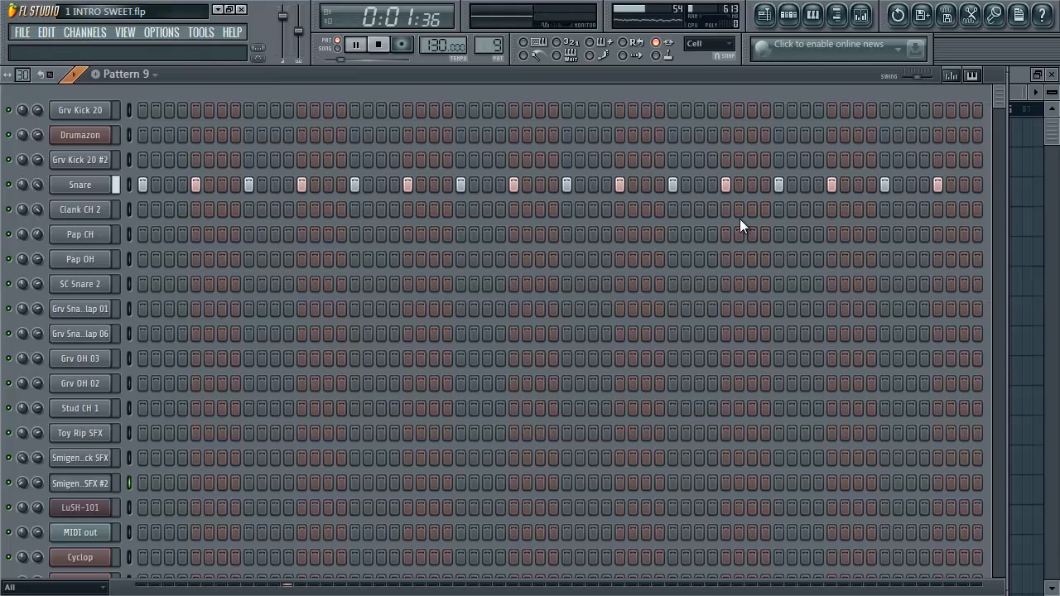
click(377, 44)
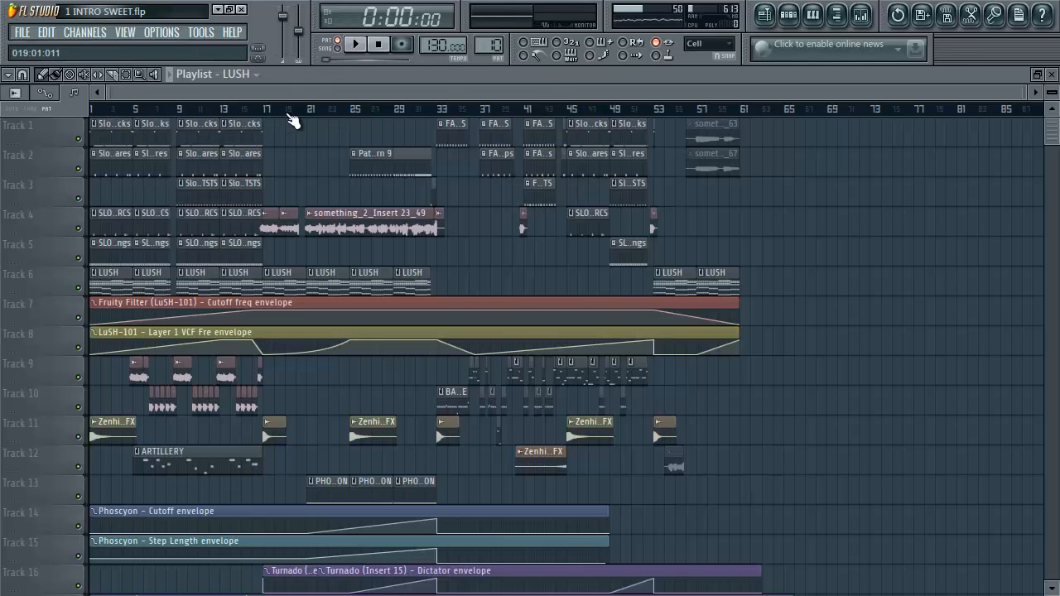
Play the full song, audition the LuSH-101 synth, and move to the BASSLINE pattern
click(355, 44)
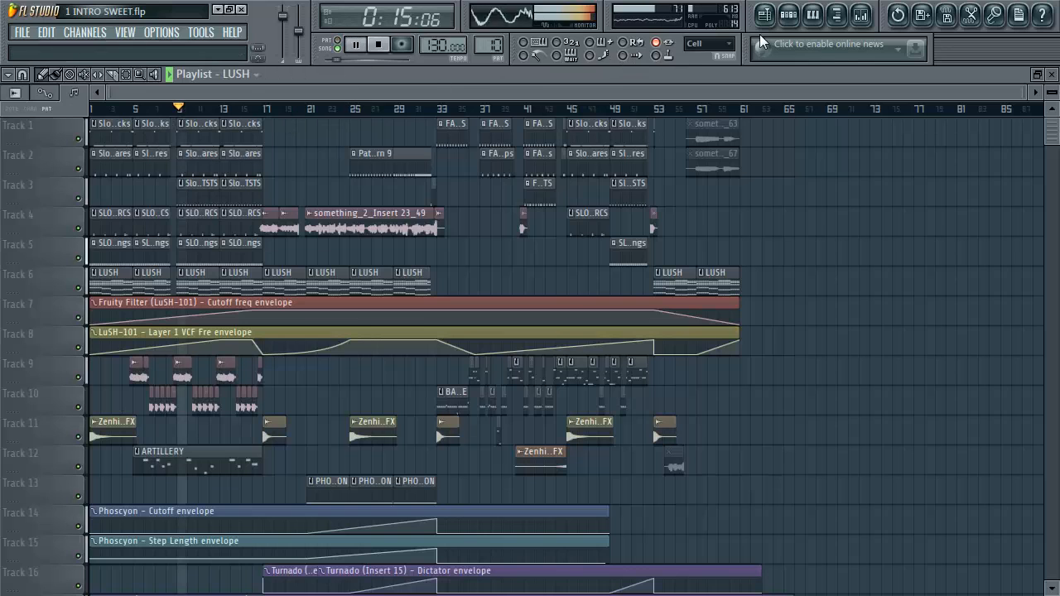
click(355, 44)
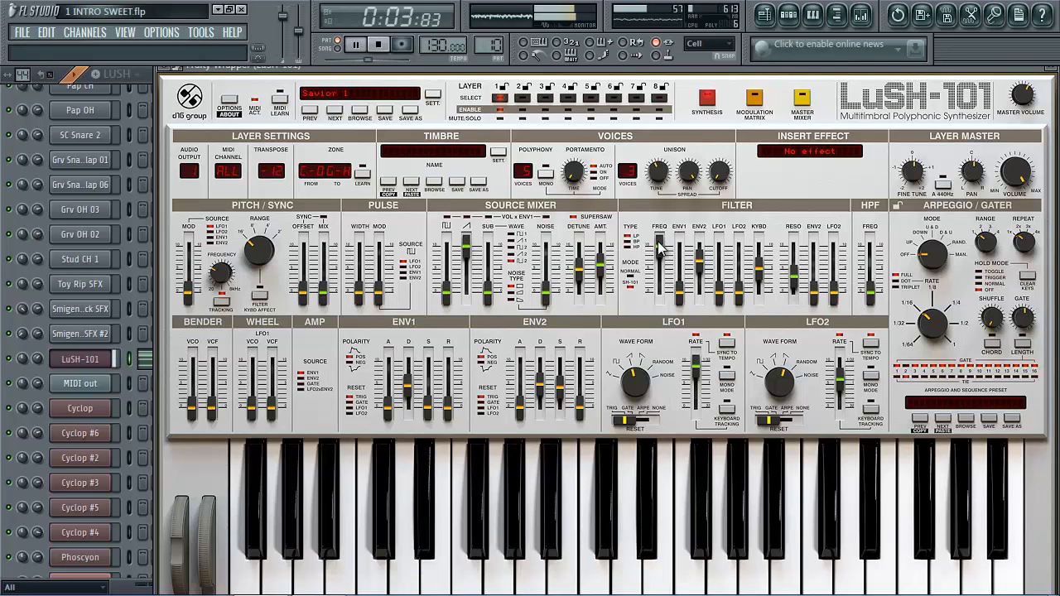
click(378, 44)
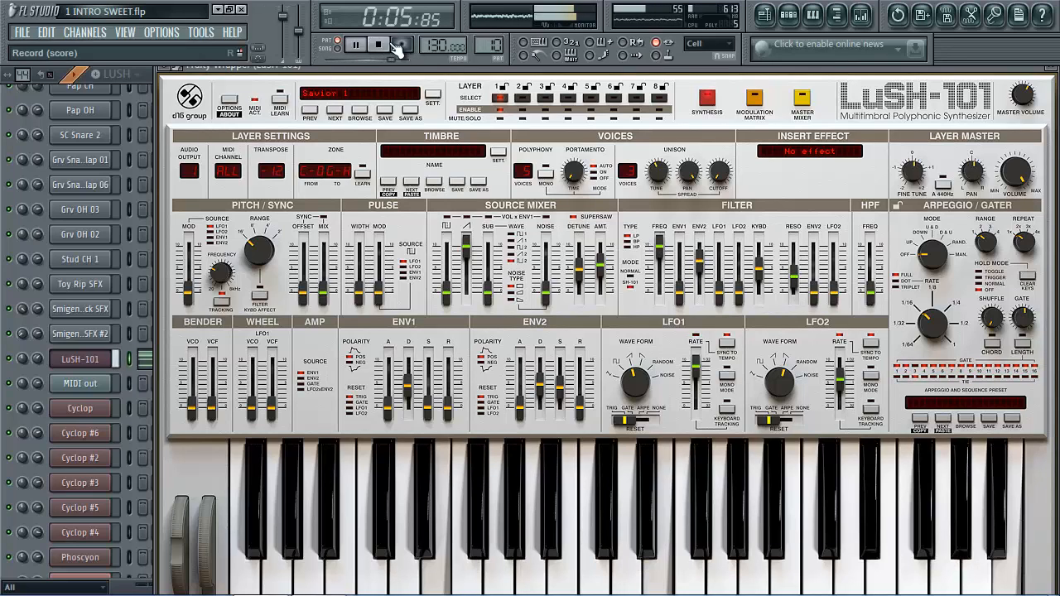
click(378, 44)
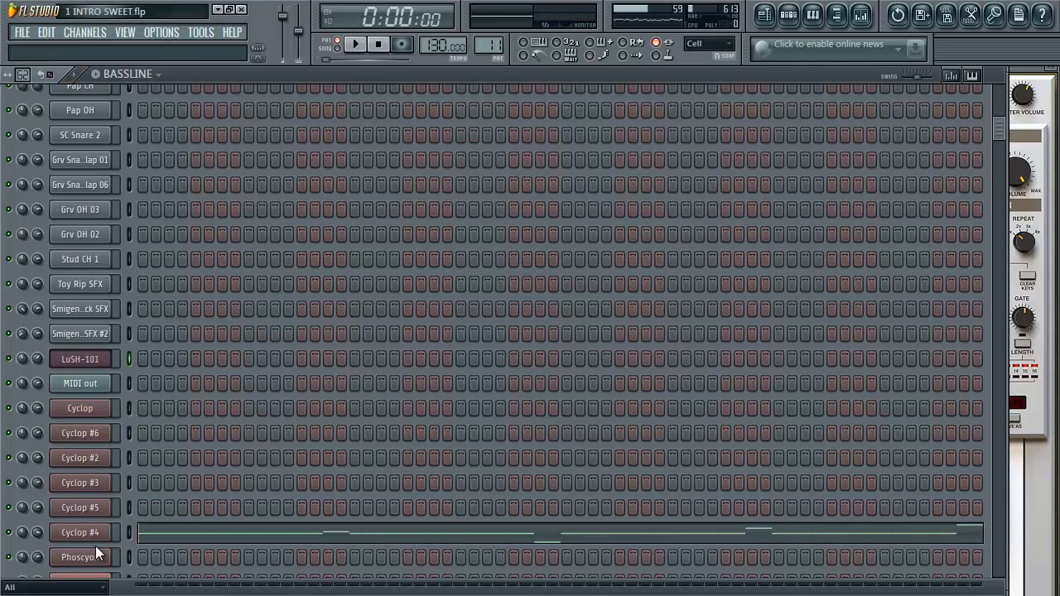
Open Cyclop #4, play the bassline and sweep the Wobble knob
click(80, 531)
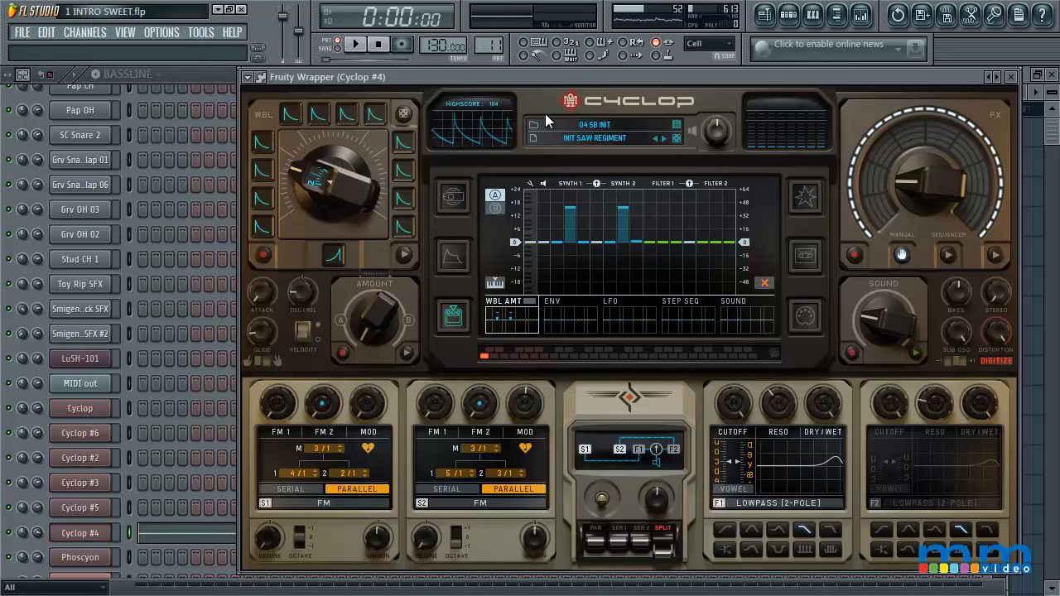
click(355, 44)
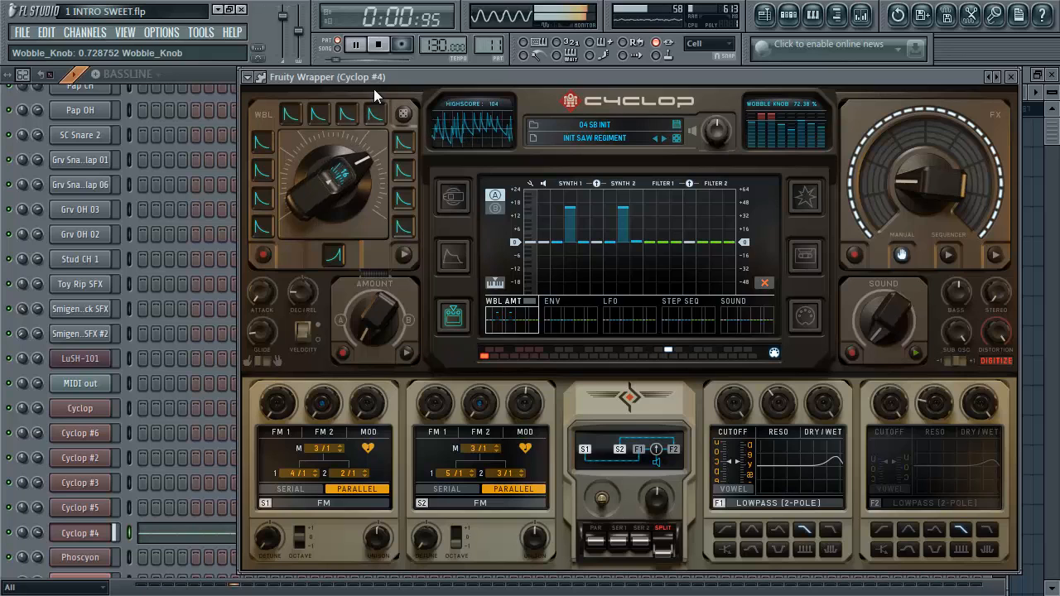
drag(331, 173, 335, 204)
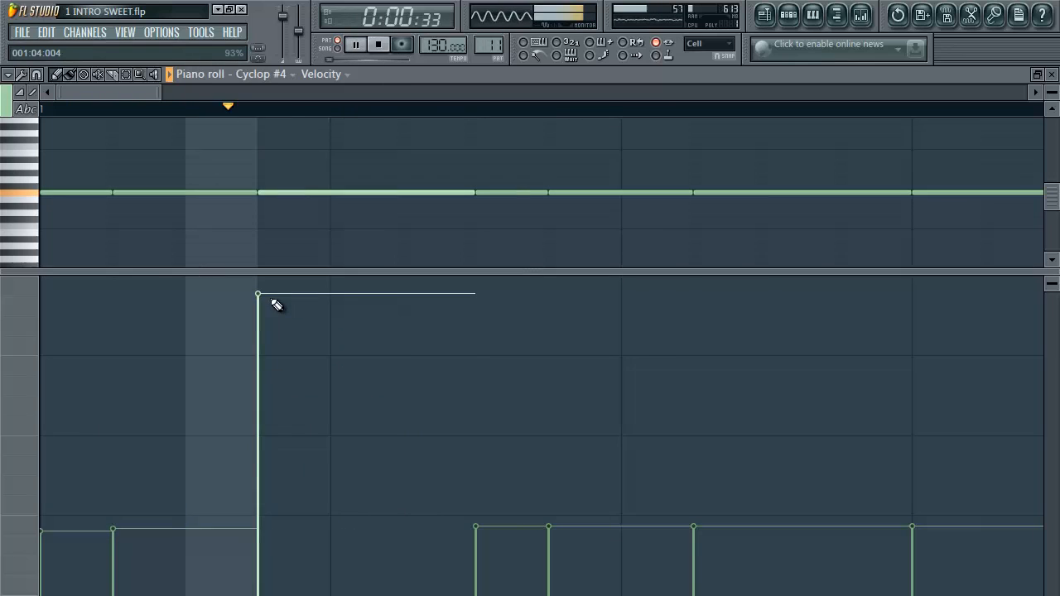
Level Cyclop #4's raised note velocity, play the bassline melody, then close the piano roll
click(377, 43)
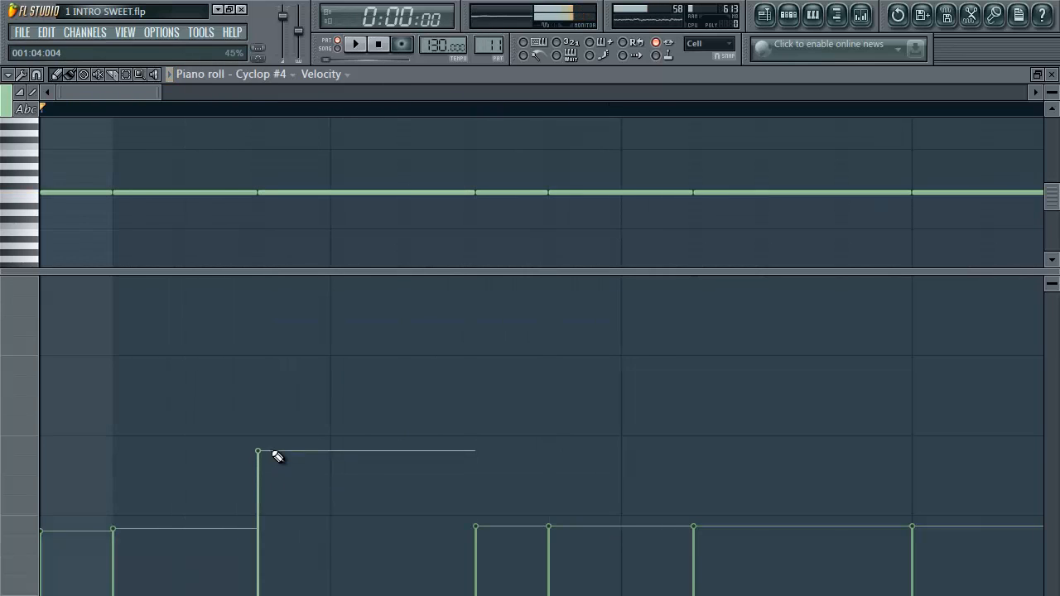
click(354, 44)
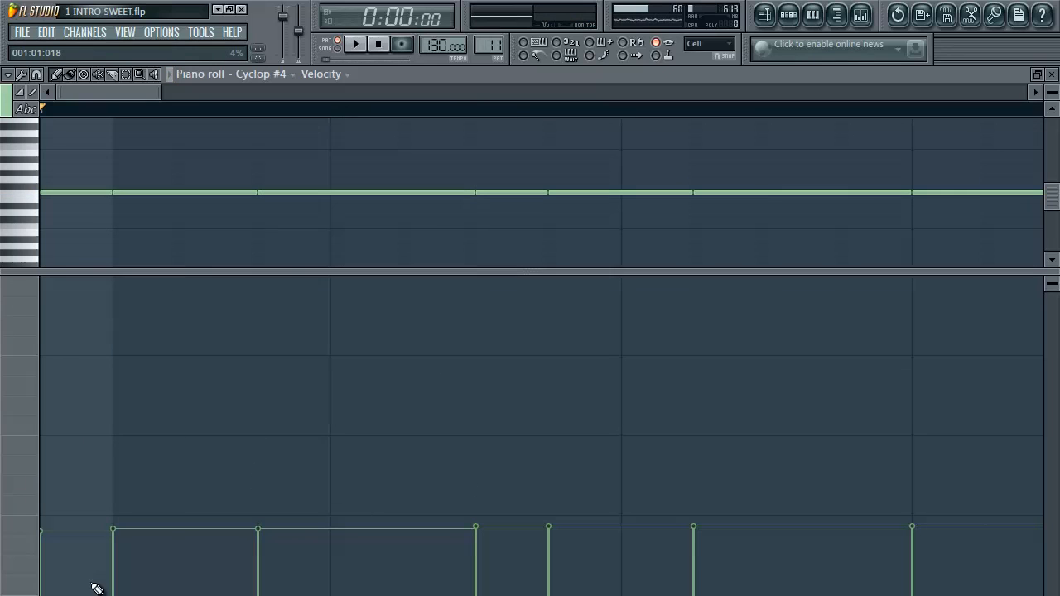
click(354, 43)
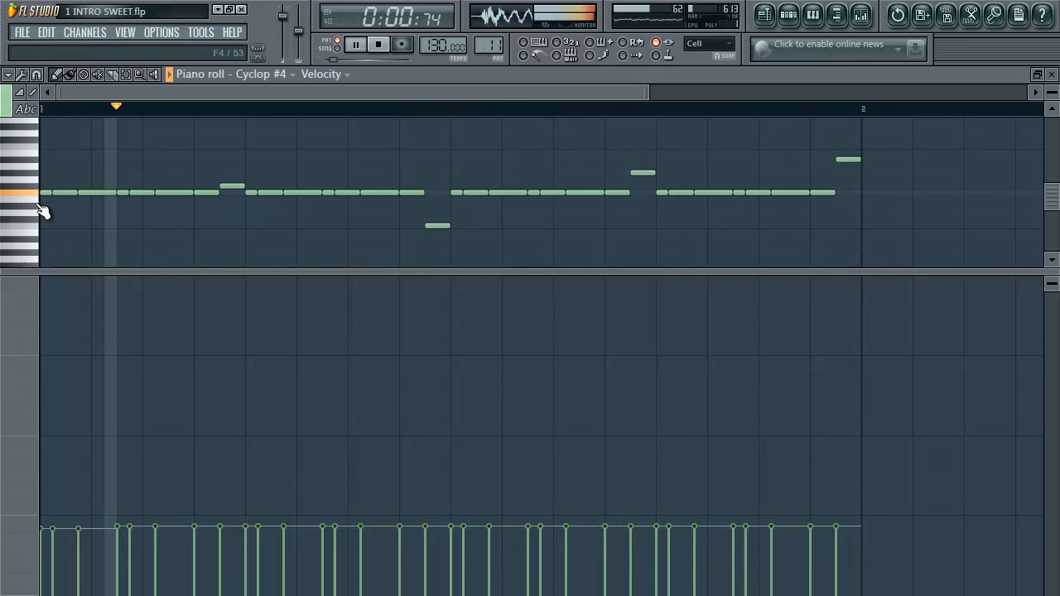
click(355, 44)
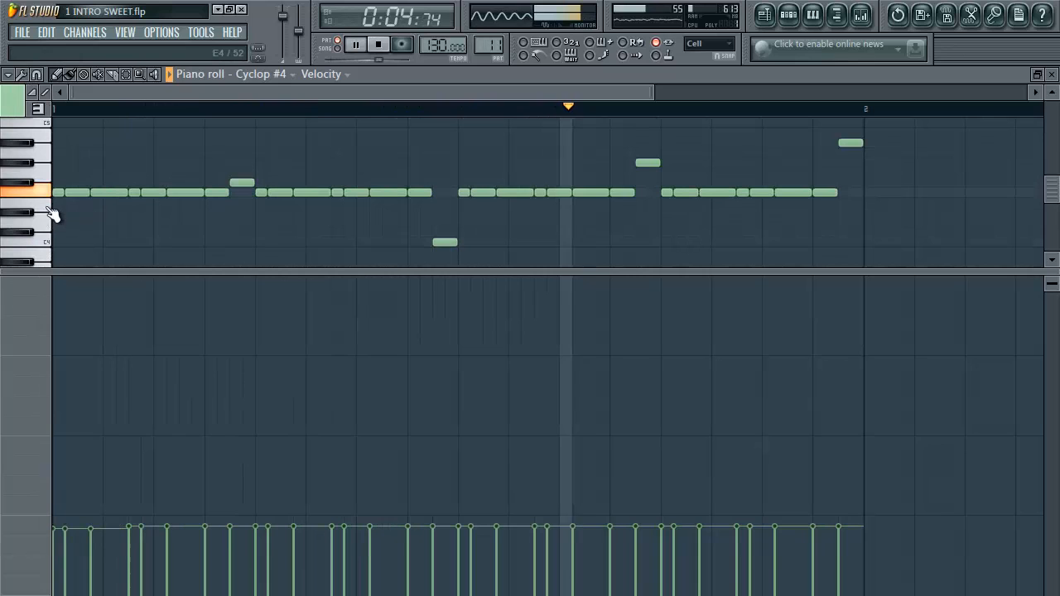
click(378, 44)
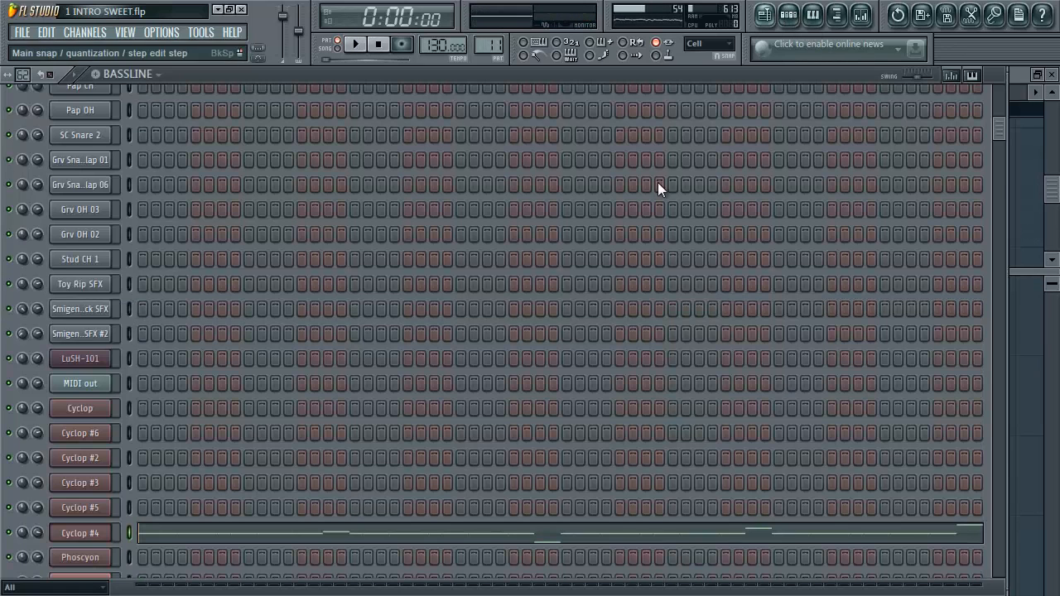
Play and stop the Cyclop #2 pattern's bass parts, selecting Cyclop #4, then switch to Cyclop #3
scroll(down, 3)
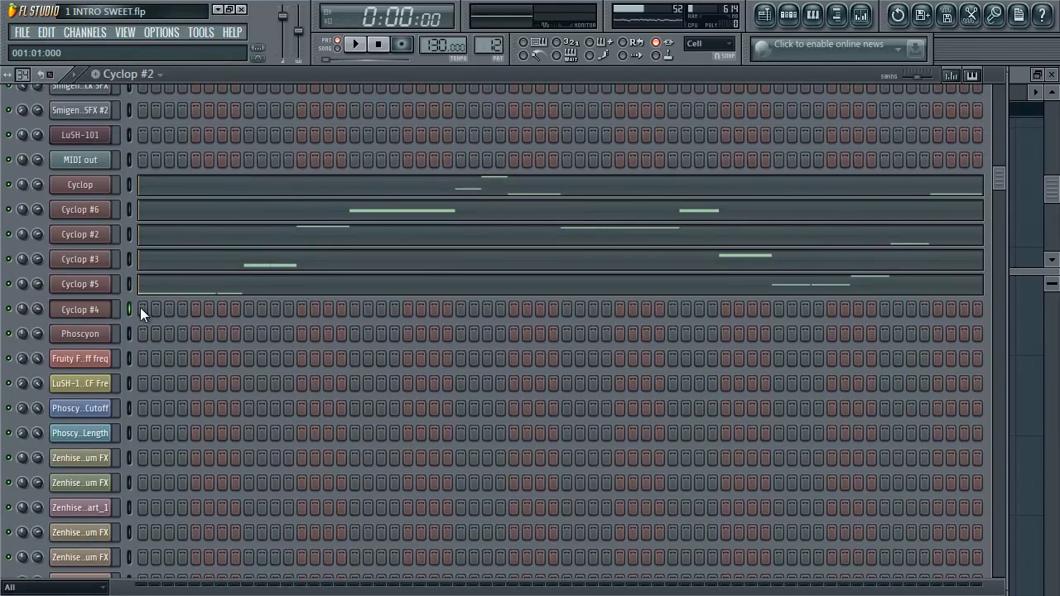
mouse_move(79, 284)
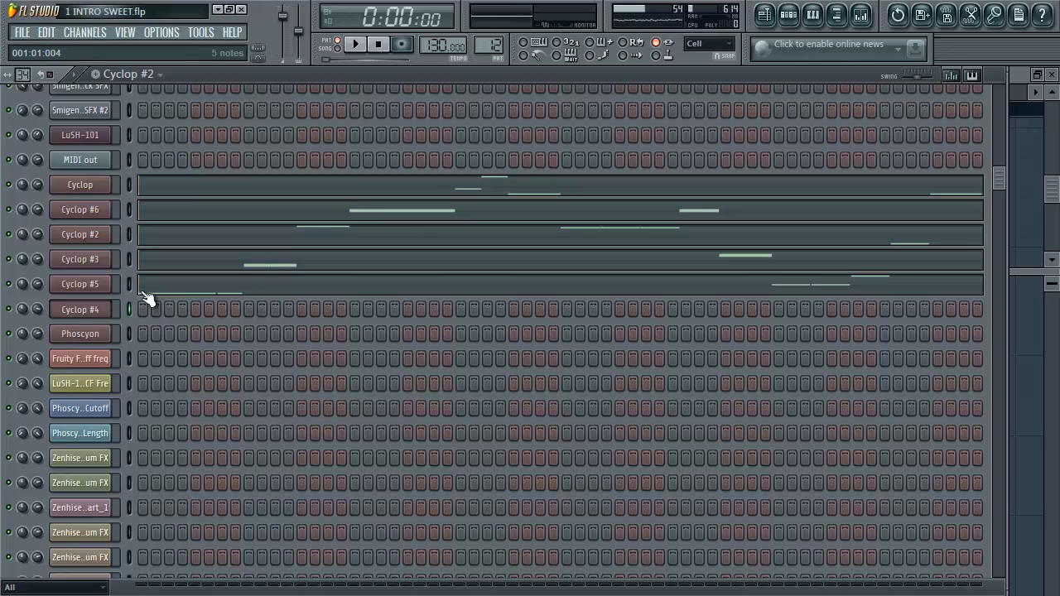
click(354, 43)
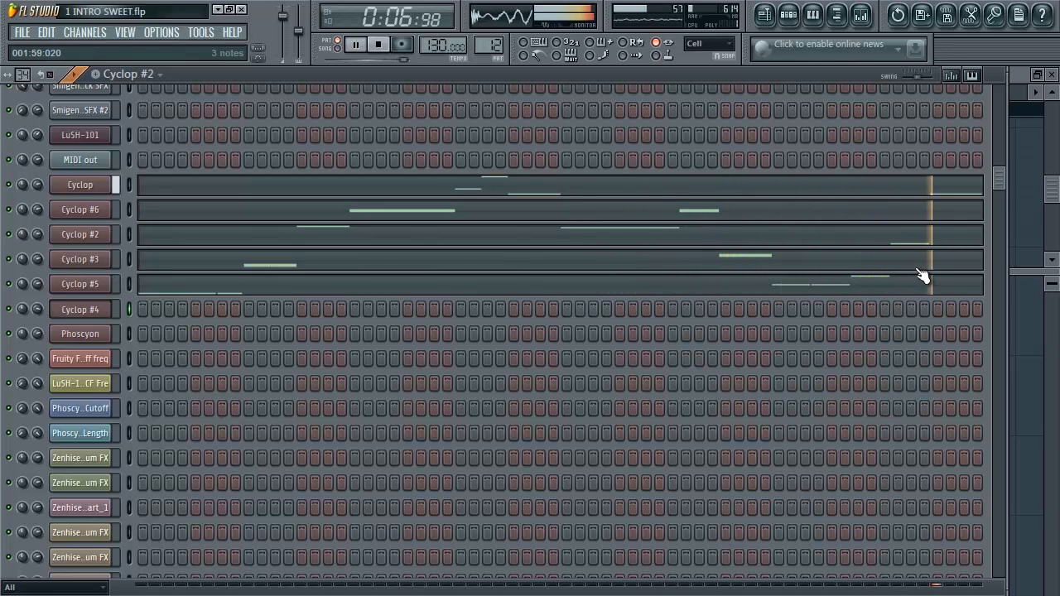
click(378, 44)
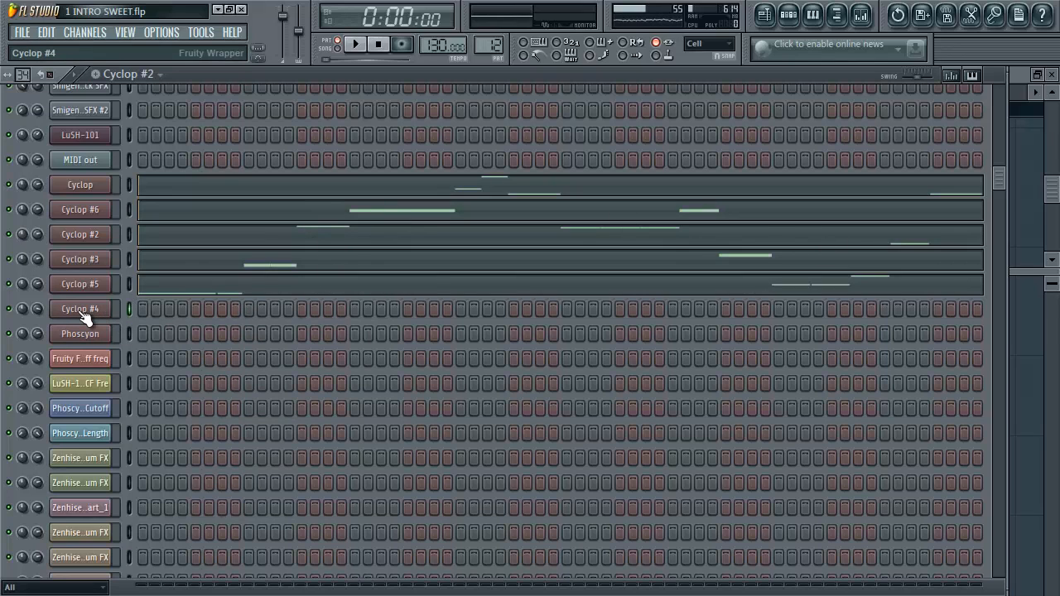
click(355, 43)
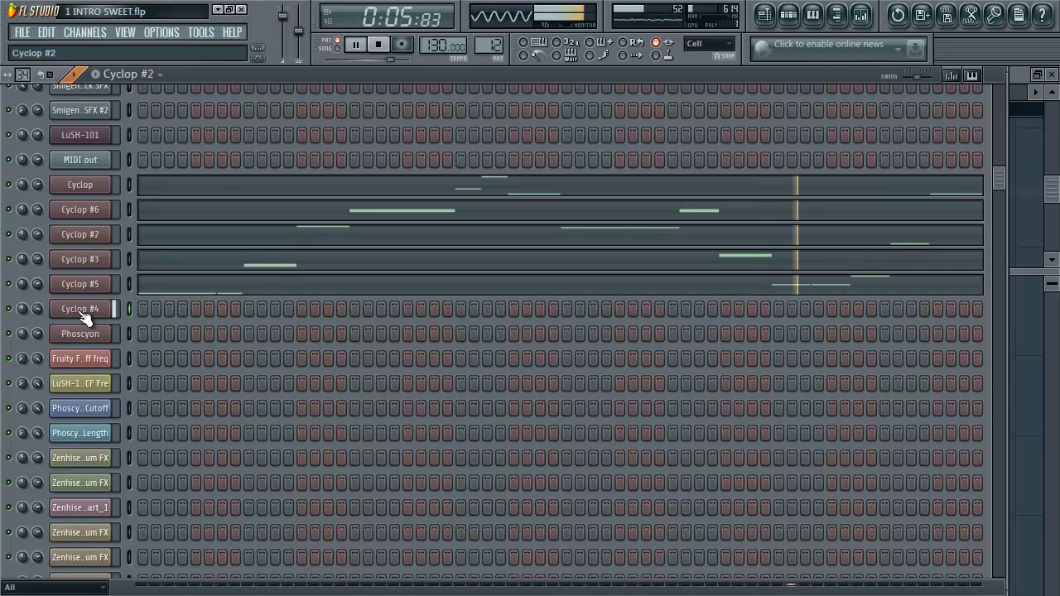
click(379, 44)
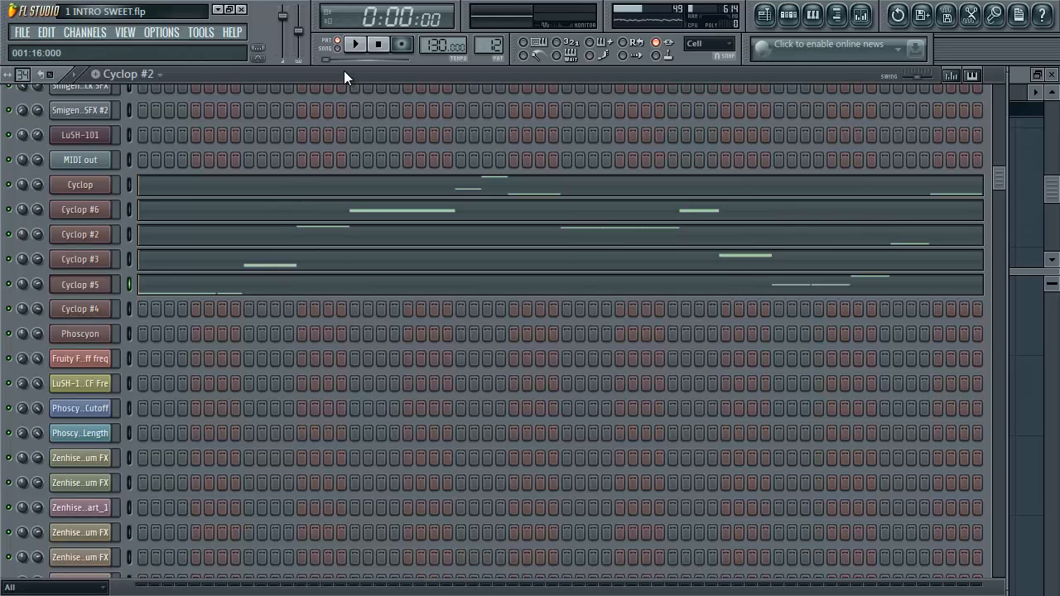
click(355, 44)
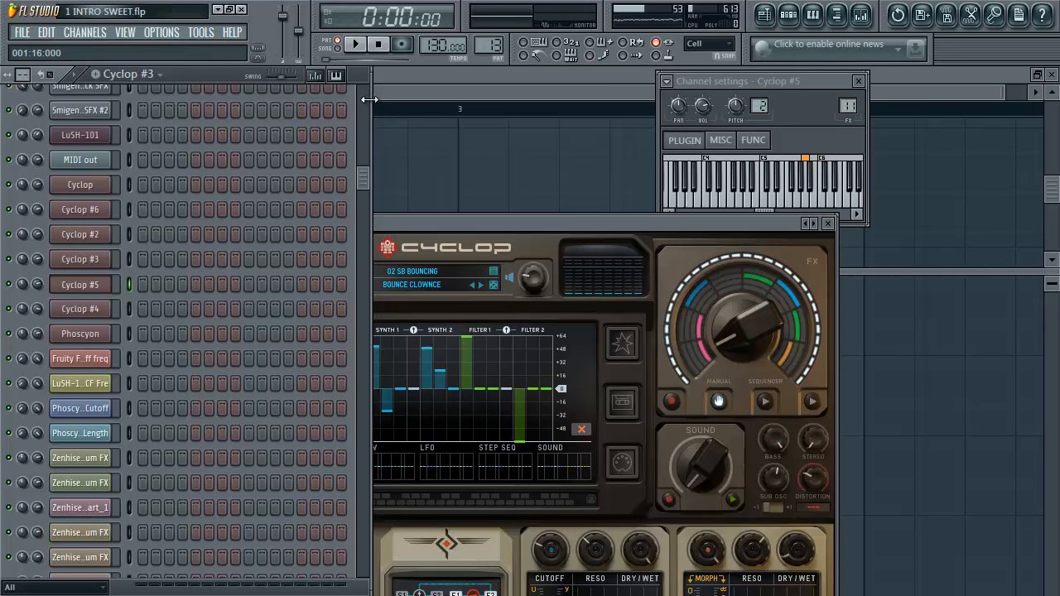
Turn down the Phoscyon synth's CUT OFF FREQ knob on the PHOSCYON bassline
scroll(up, 3)
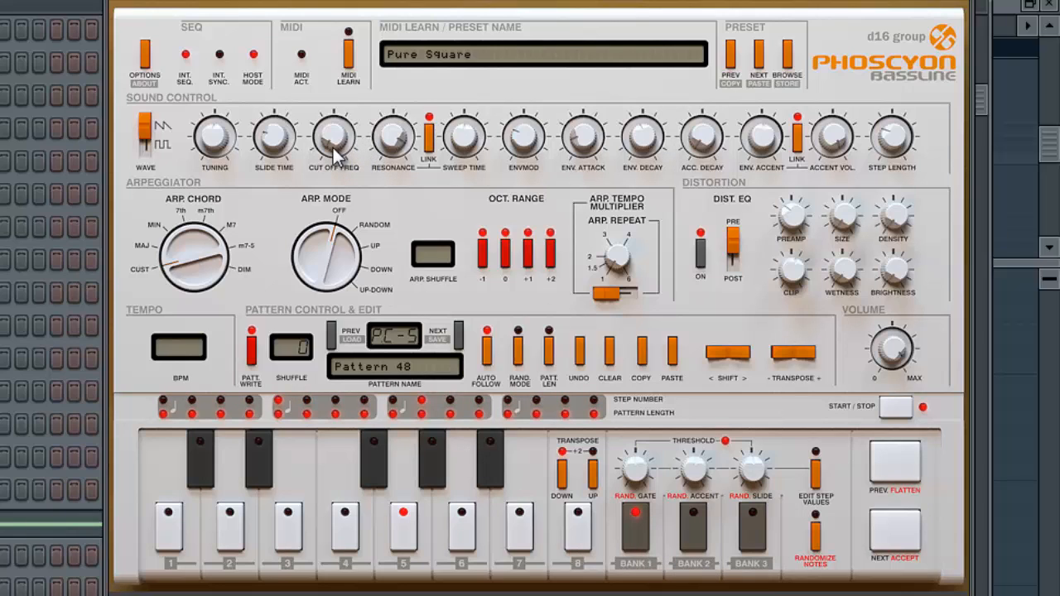
drag(333, 136, 334, 145)
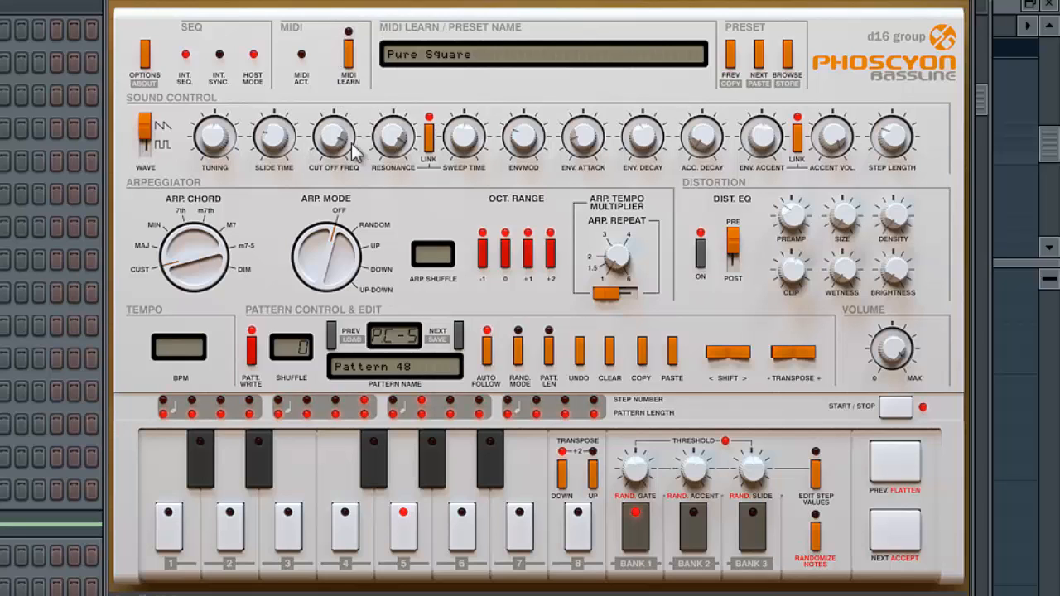
mouse_move(363, 236)
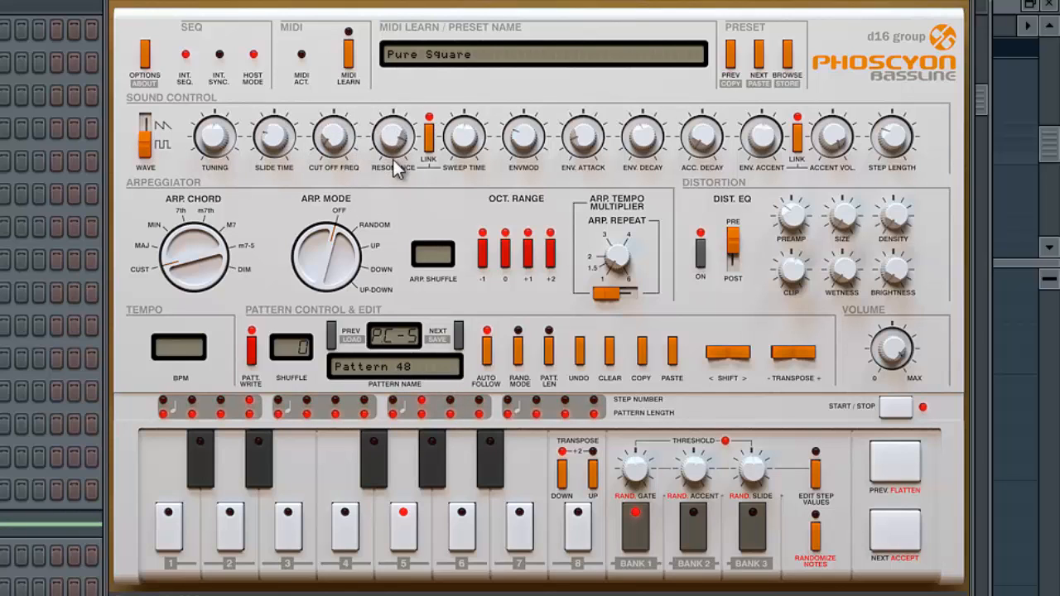
mouse_move(347, 142)
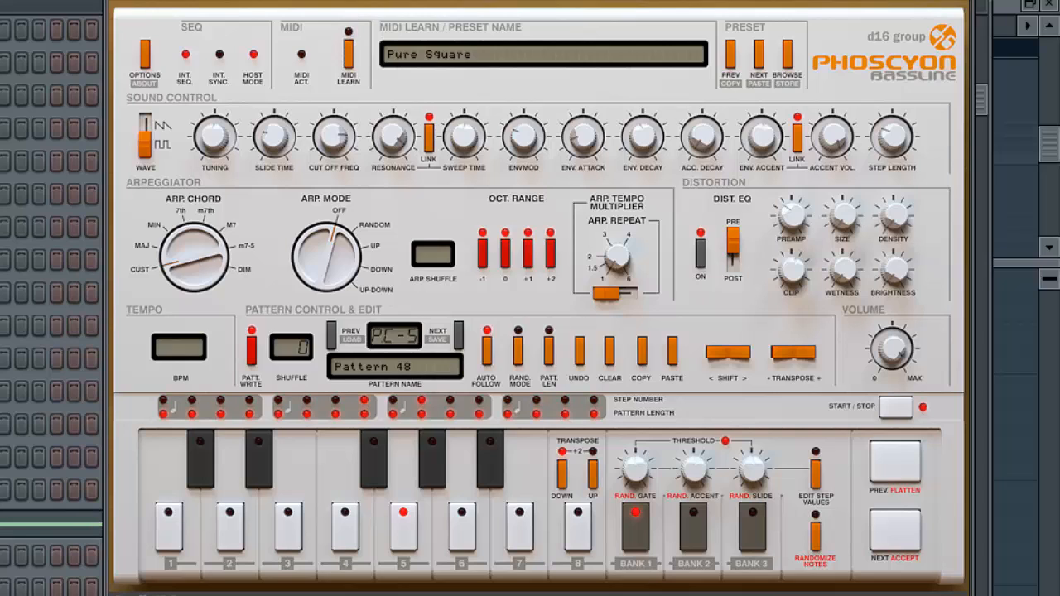
mouse_move(327, 111)
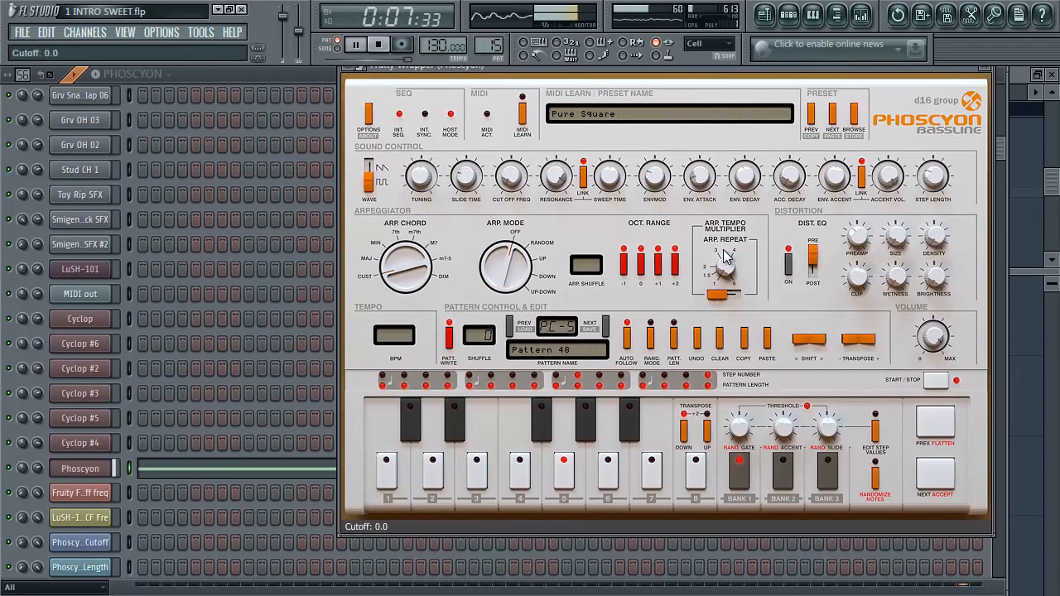
Close the Phoscyon windows and preview the SC Snare 2 sample in REVERB SNARE
click(378, 44)
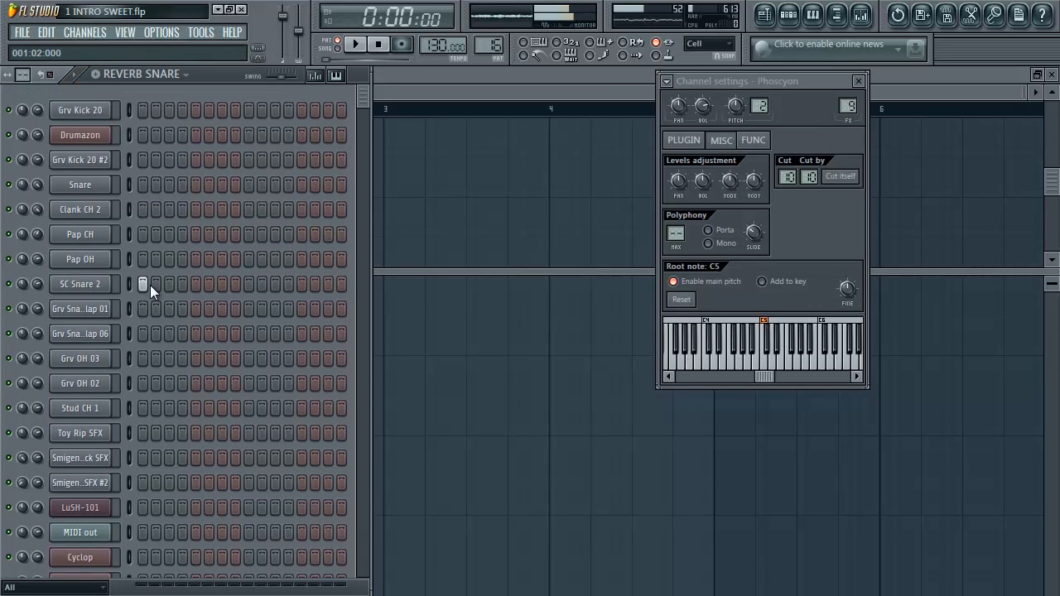
click(79, 284)
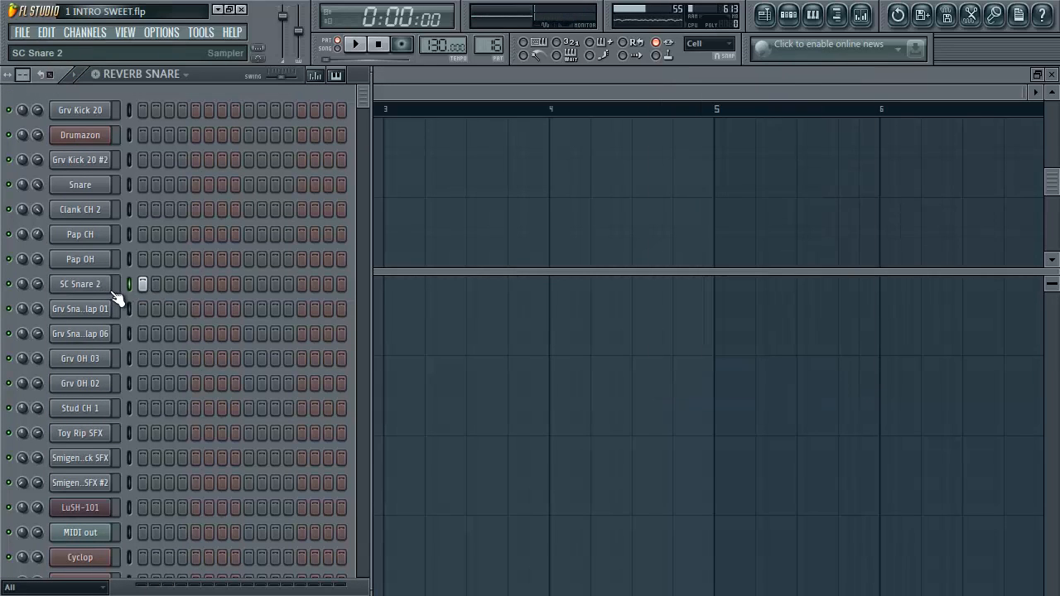
click(79, 284)
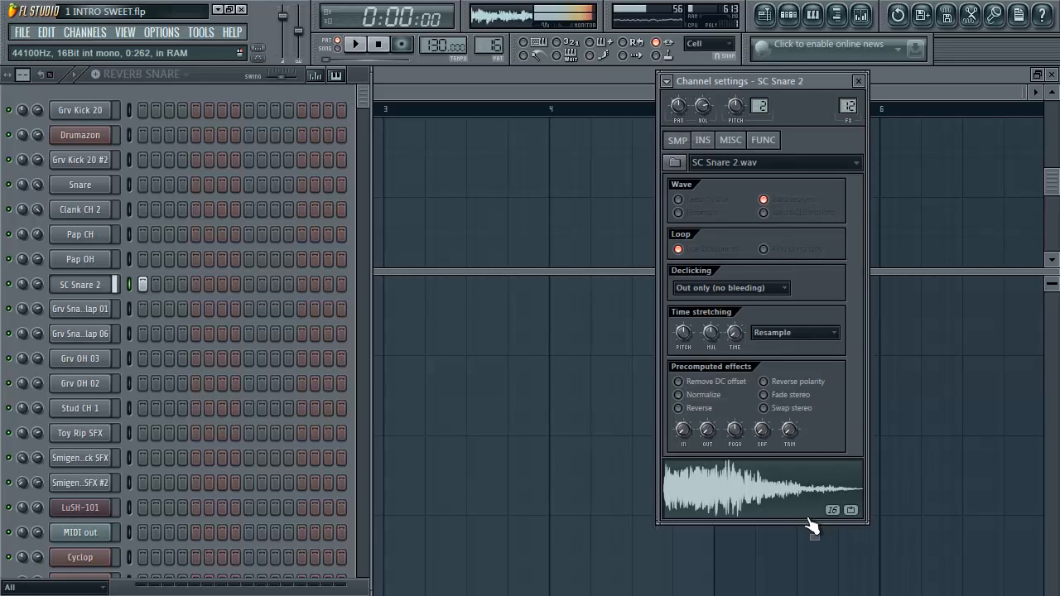
click(702, 139)
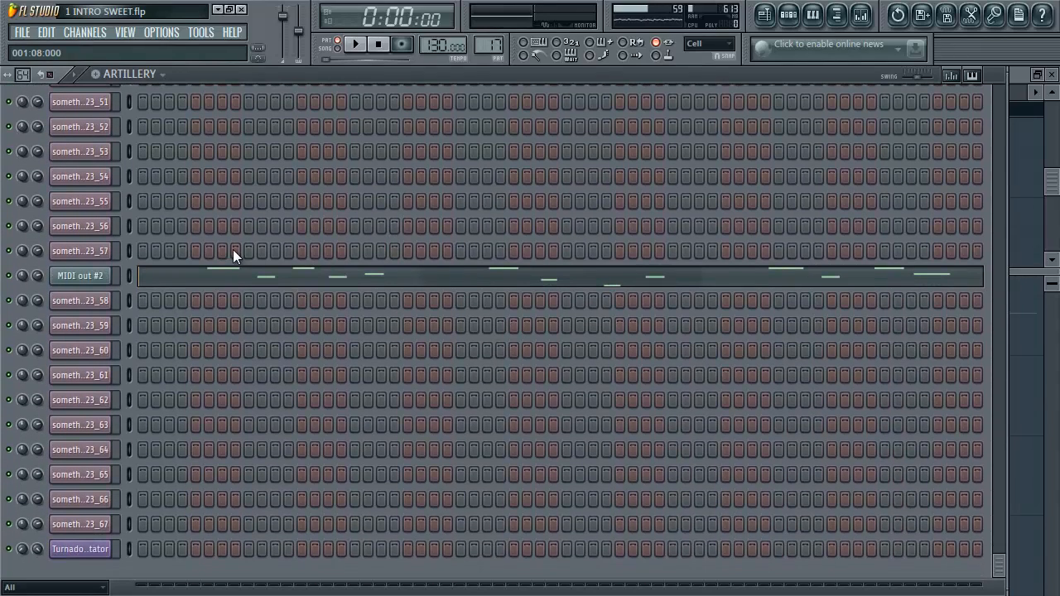
Play and stop ARTILLERY, close the MIDI out #2 channel settings, and show the playlist
click(355, 44)
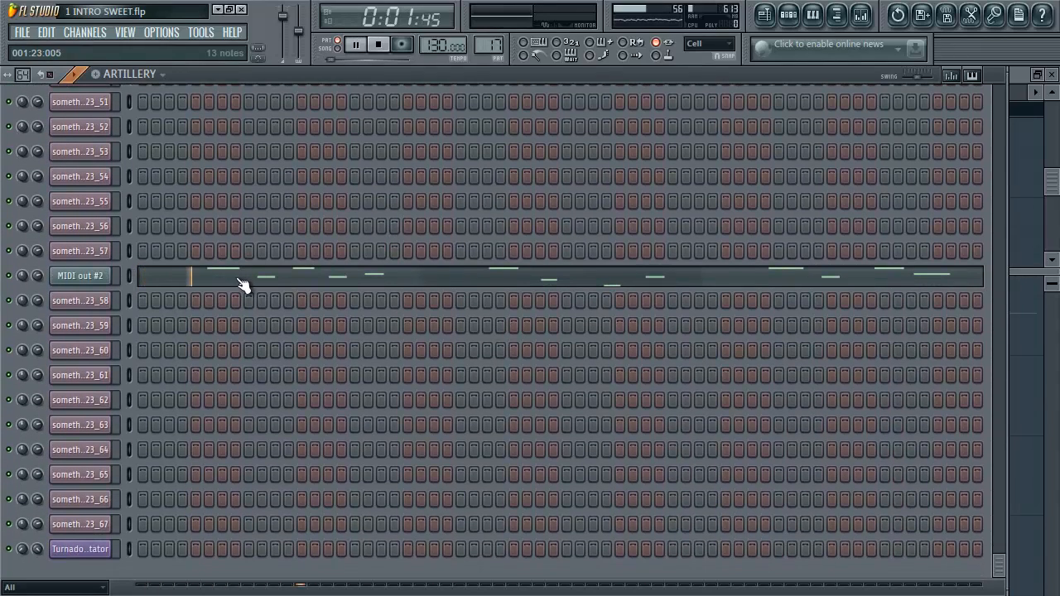
click(377, 44)
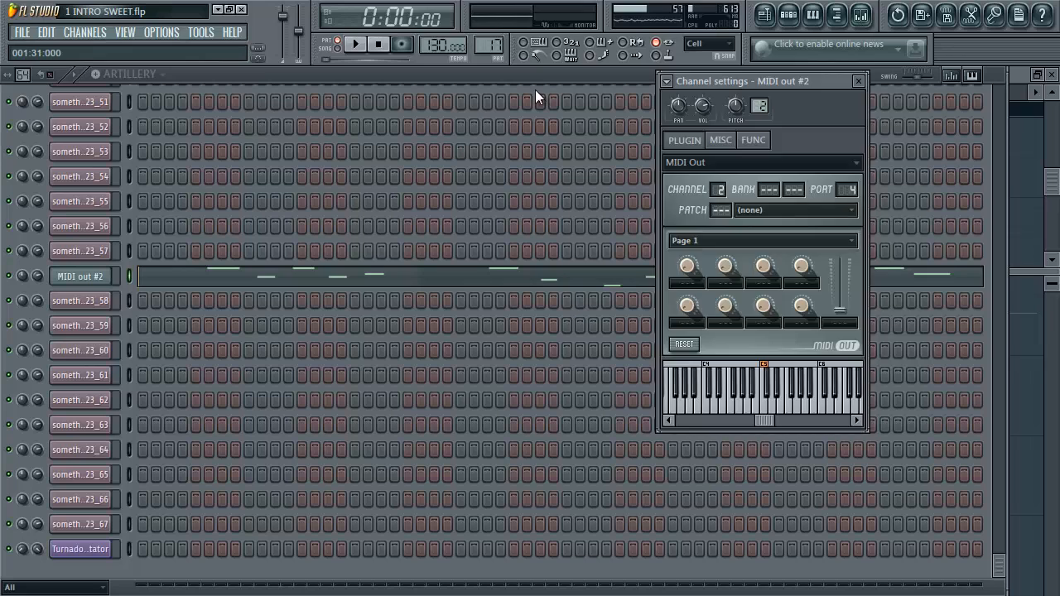
click(858, 80)
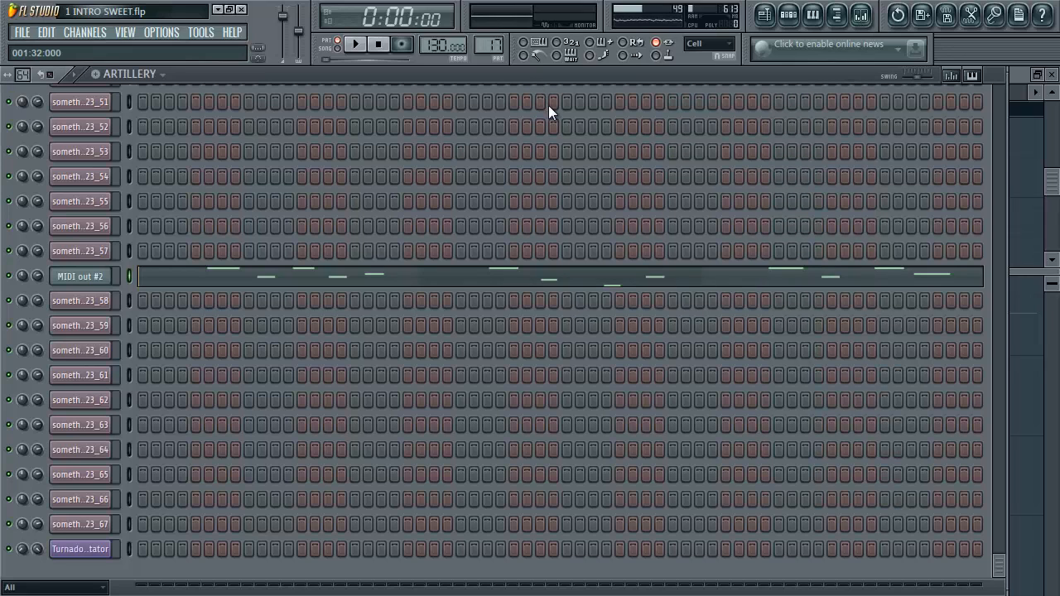
click(80, 275)
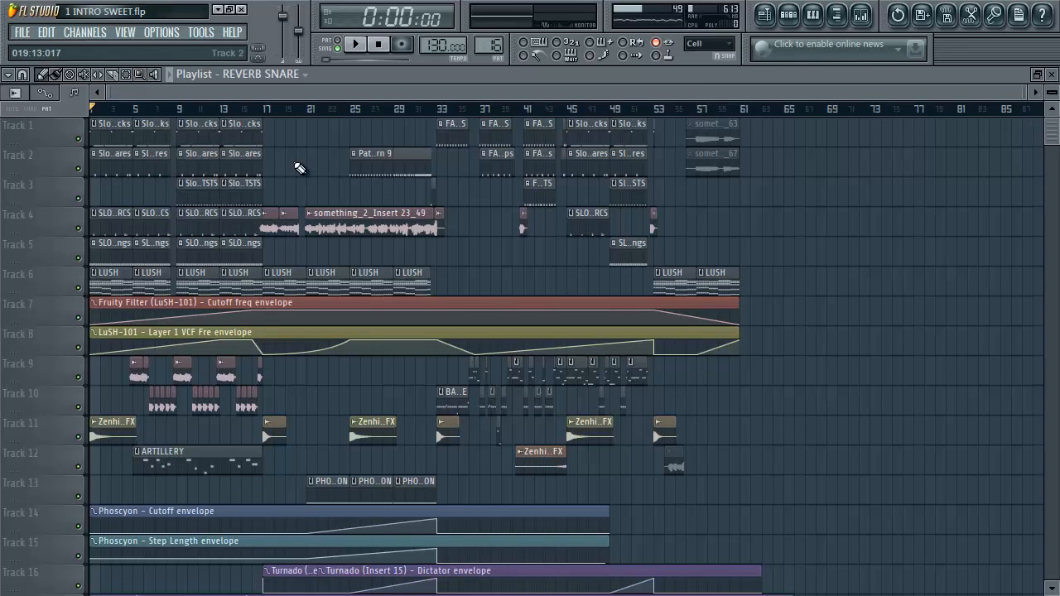
Start playback of the entire song arrangement from the beginning
click(355, 44)
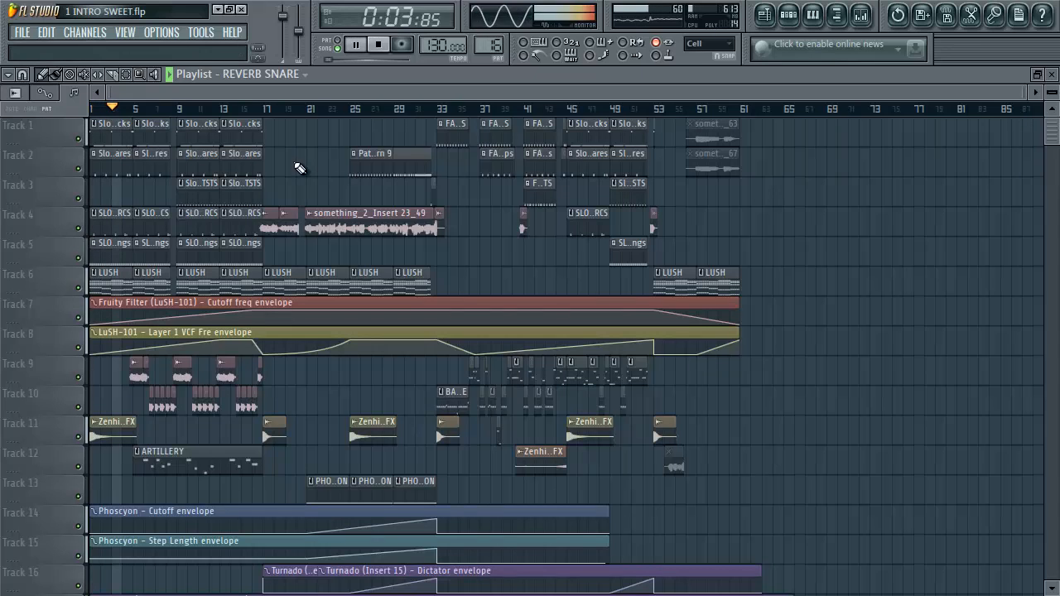
click(355, 44)
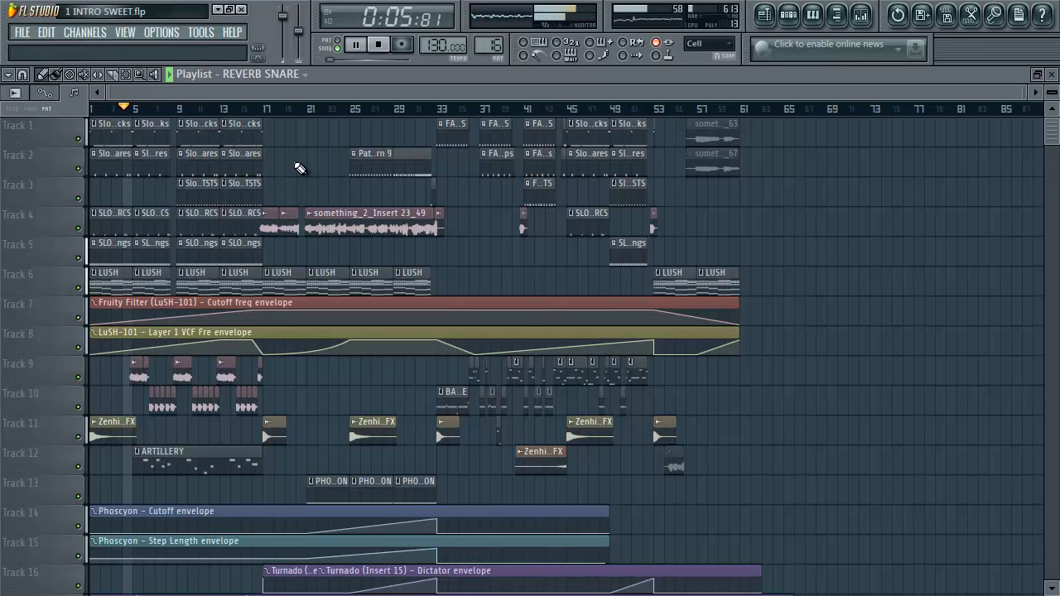